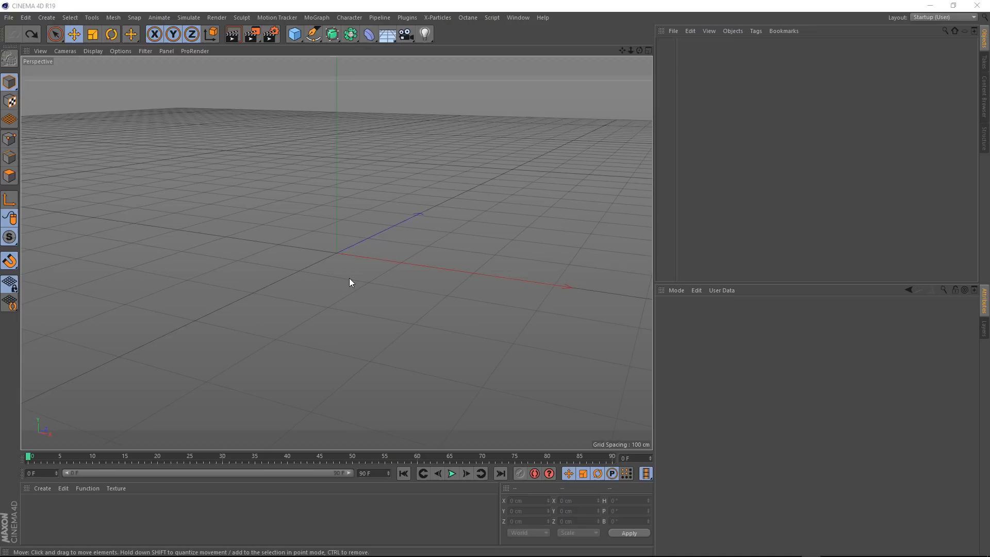
# - Add a Star spline and set its Points to 3, forming a triangle
pyautogui.click(309, 33)
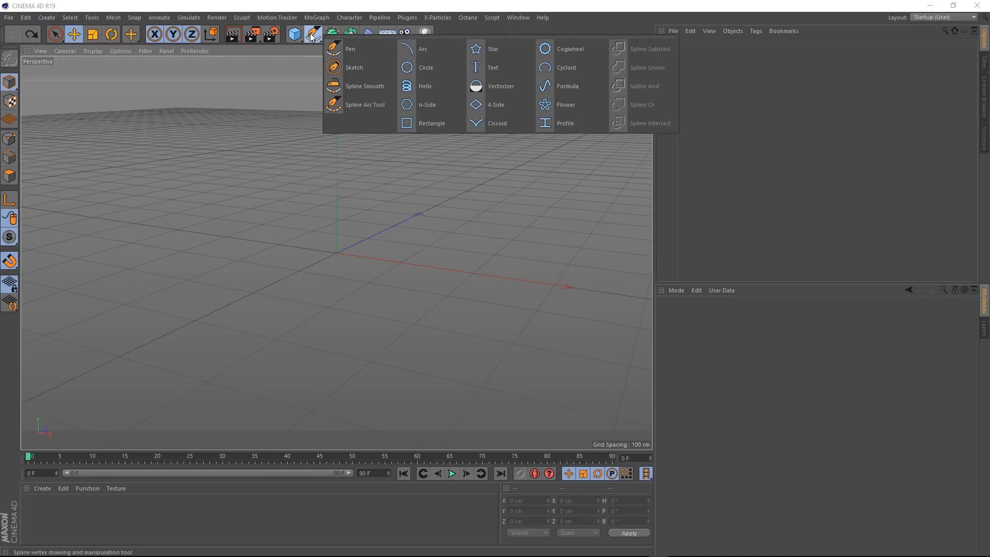
pyautogui.click(474, 49)
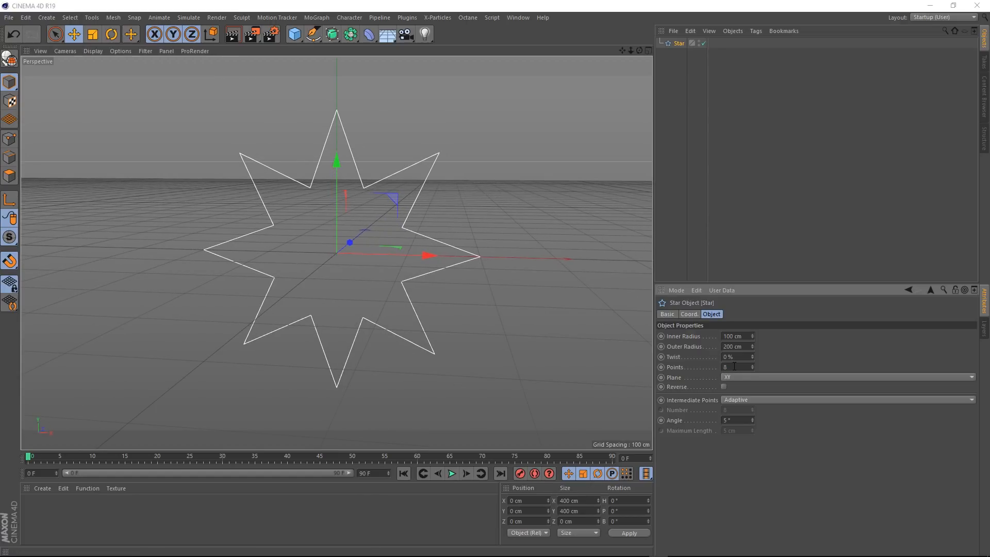
pyautogui.write('3')
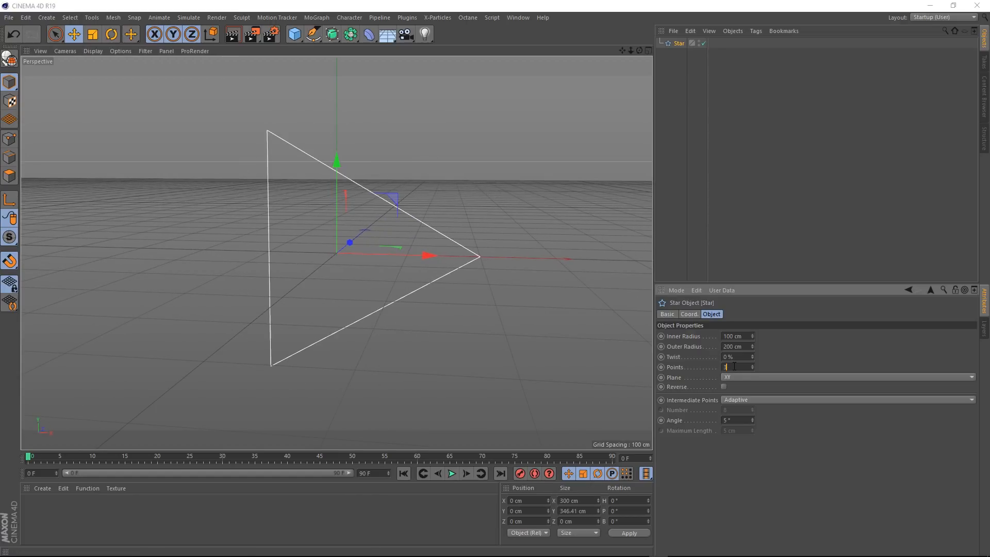
# - Make the Star editable and select its tip point in Front view
pyautogui.rightClick(679, 43)
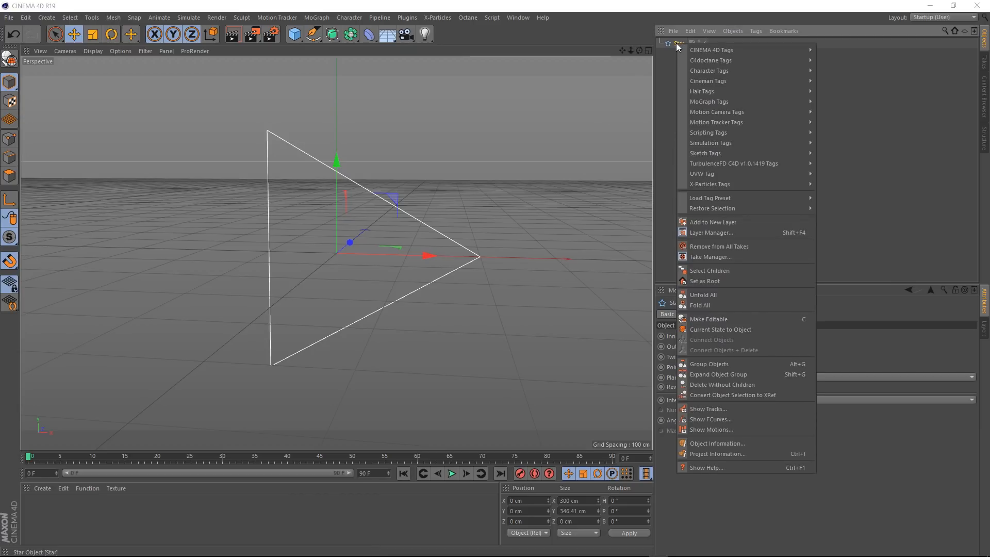
pyautogui.click(708, 318)
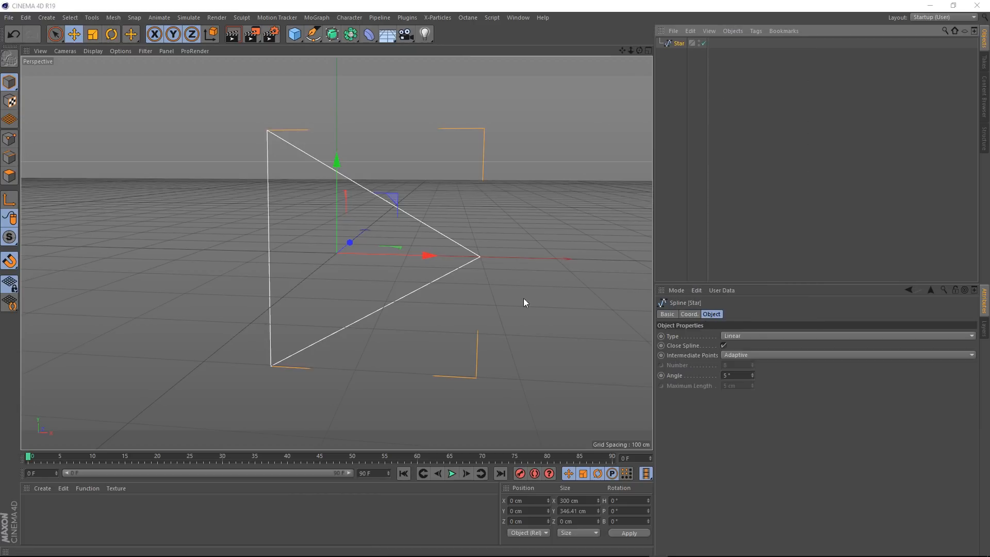
pyautogui.click(8, 137)
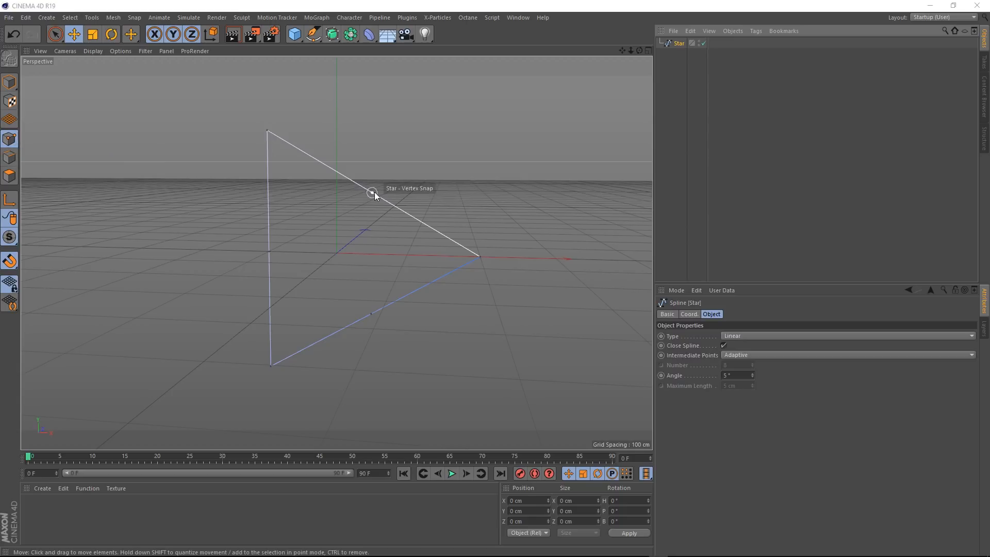
pyautogui.moveTo(371, 193); pyautogui.dragTo(464, 255)
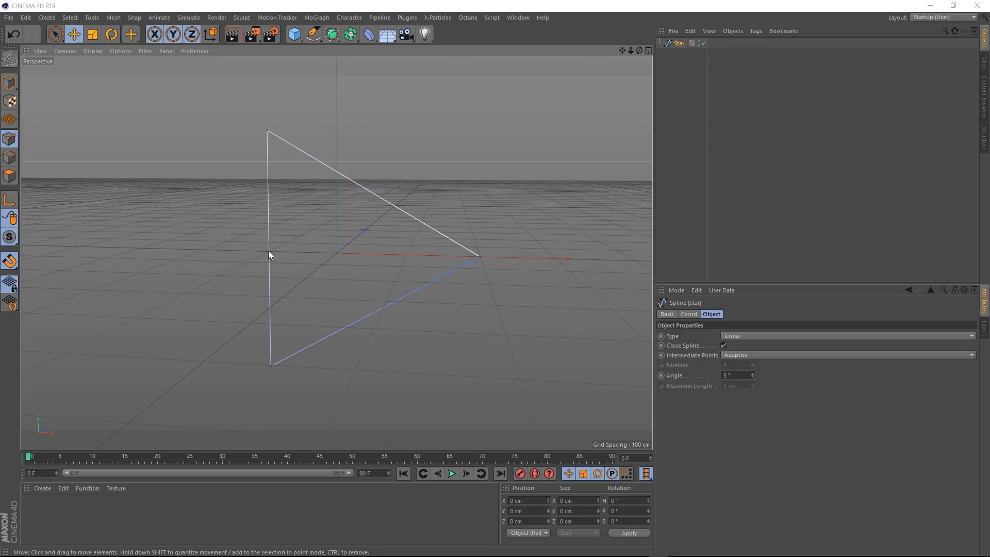
pyautogui.middleClick(269, 256)
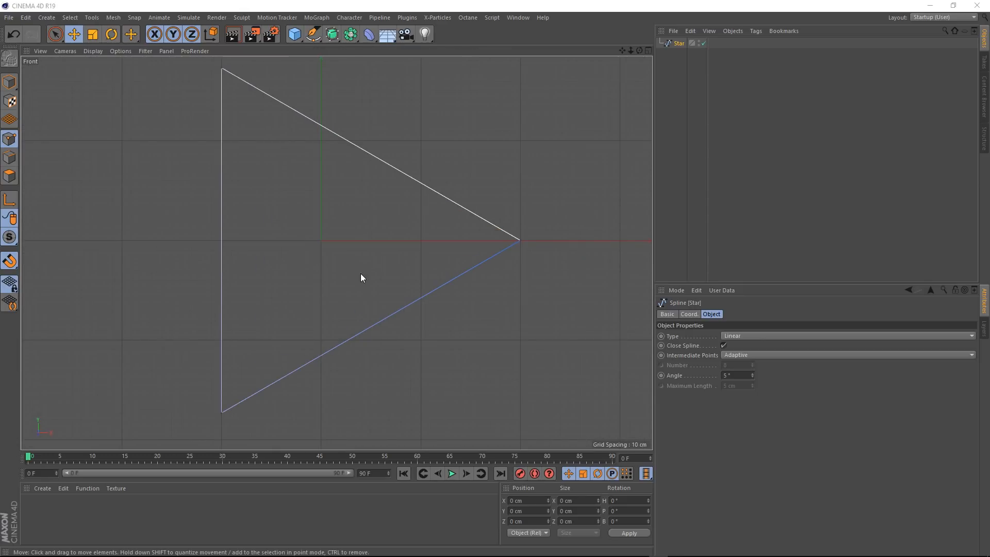
pyautogui.click(517, 240)
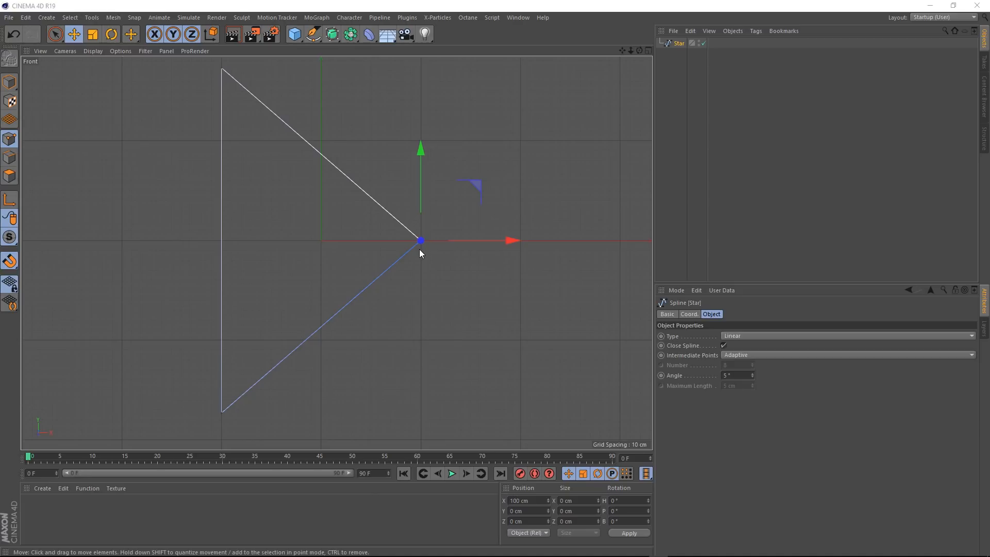
pyautogui.moveTo(324, 242)
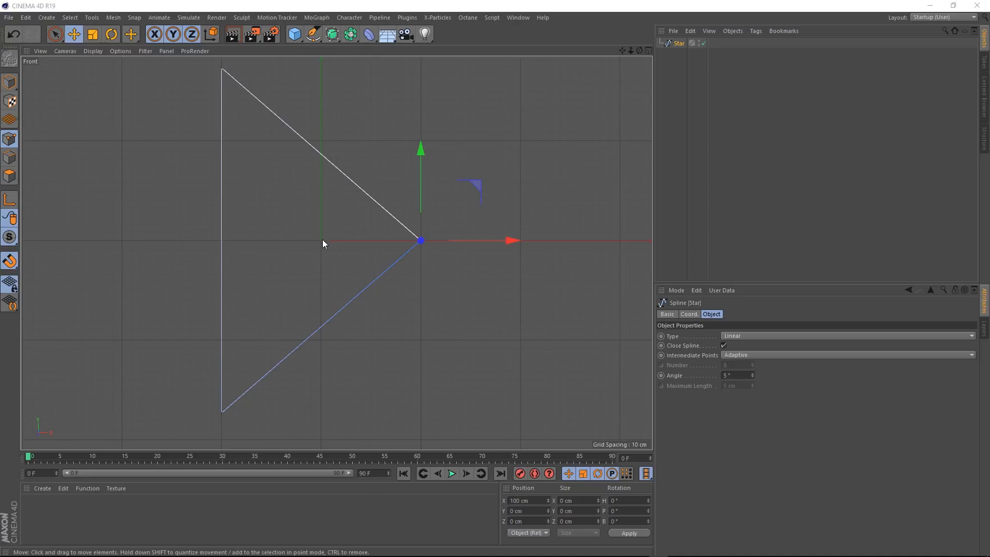
pyautogui.moveTo(376, 217)
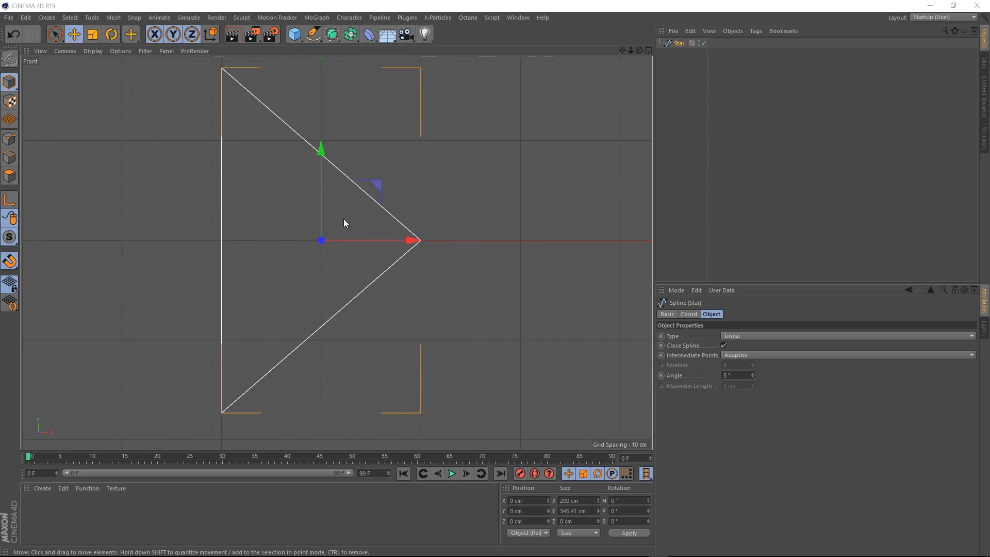
# - Shift the triangle left by 100 cm so its tip rests at the world origin
pyautogui.moveTo(413, 239); pyautogui.dragTo(378, 241)
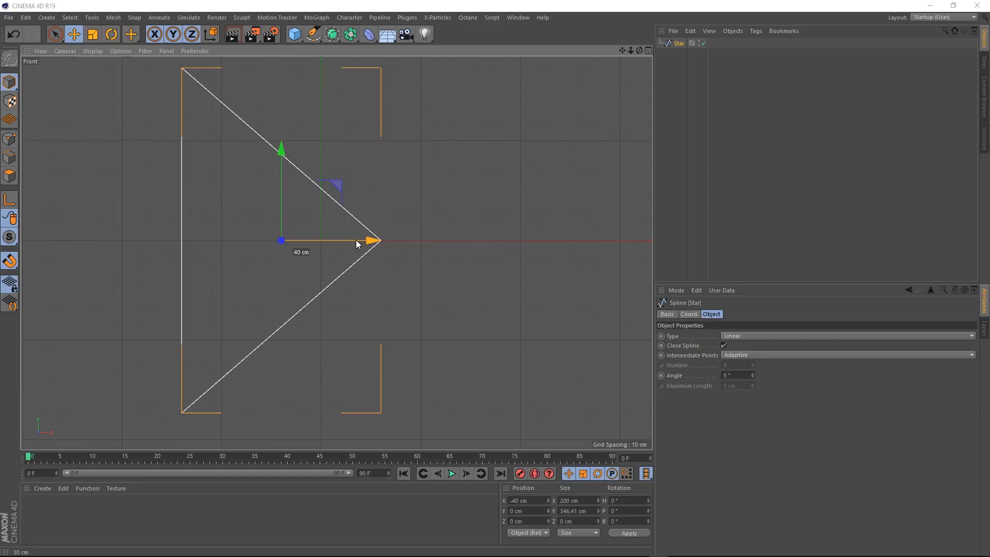
pyautogui.moveTo(372, 241); pyautogui.dragTo(328, 241)
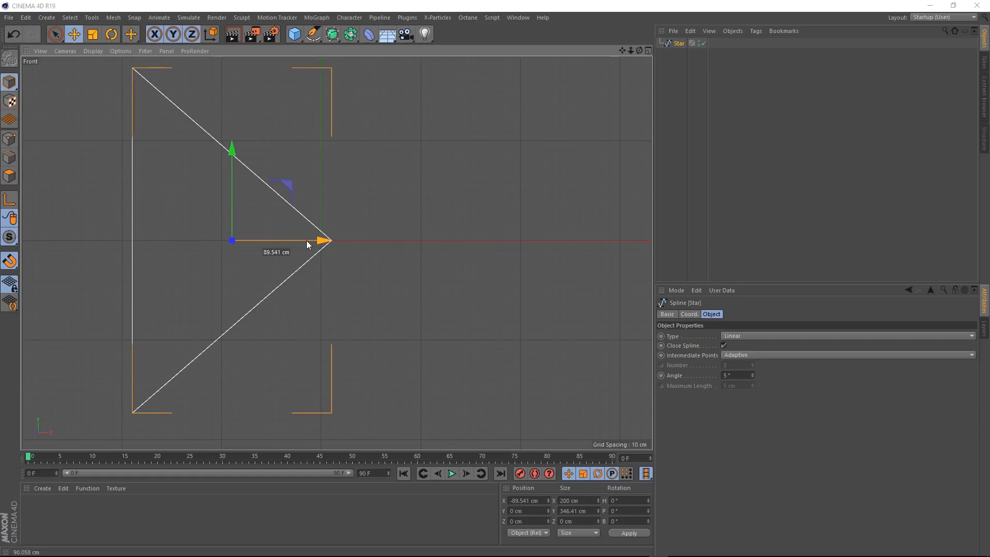
pyautogui.moveTo(322, 239); pyautogui.dragTo(314, 241)
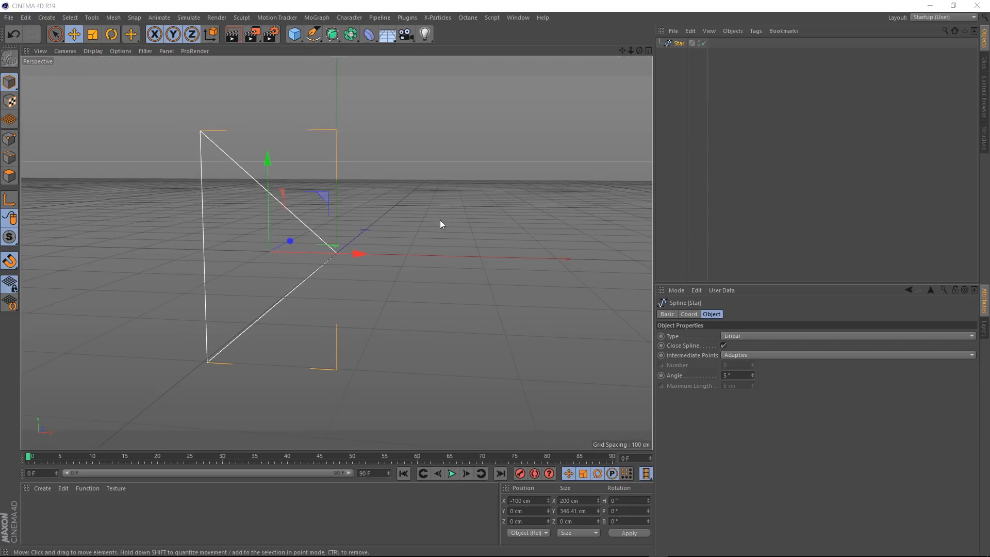
pyautogui.moveTo(285, 225)
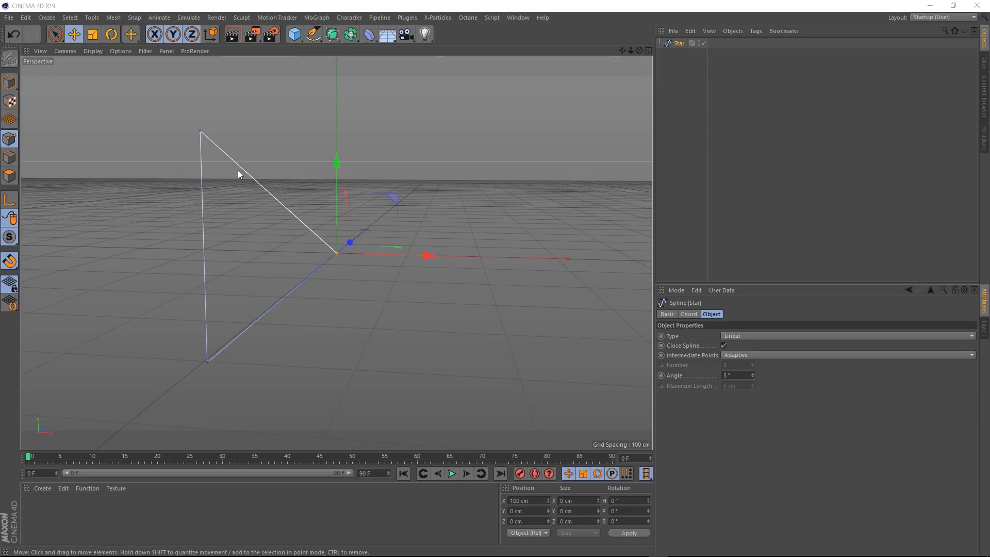
# - Chamfer the triangle's corner points with a radius of about 3.7 cm
pyautogui.rightClick(240, 175)
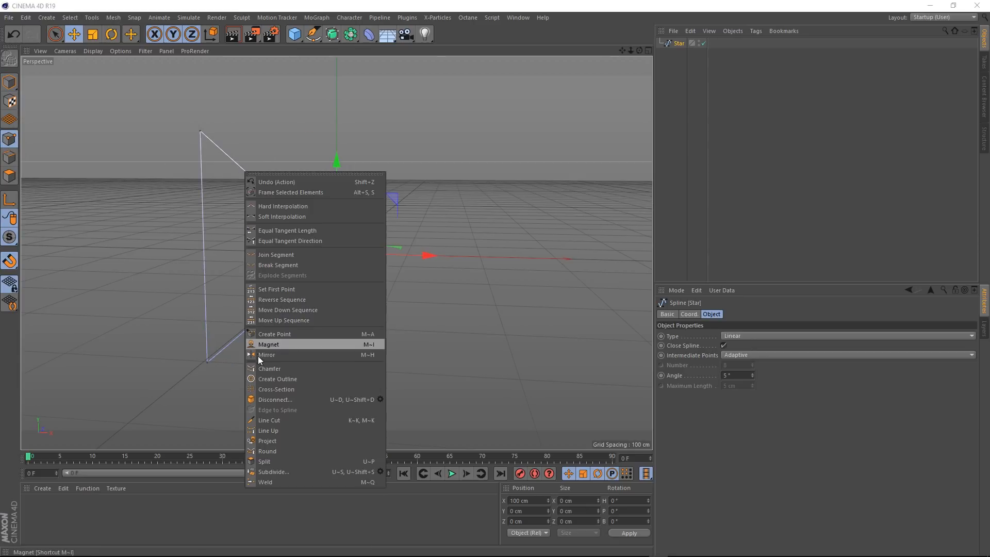
pyautogui.click(269, 369)
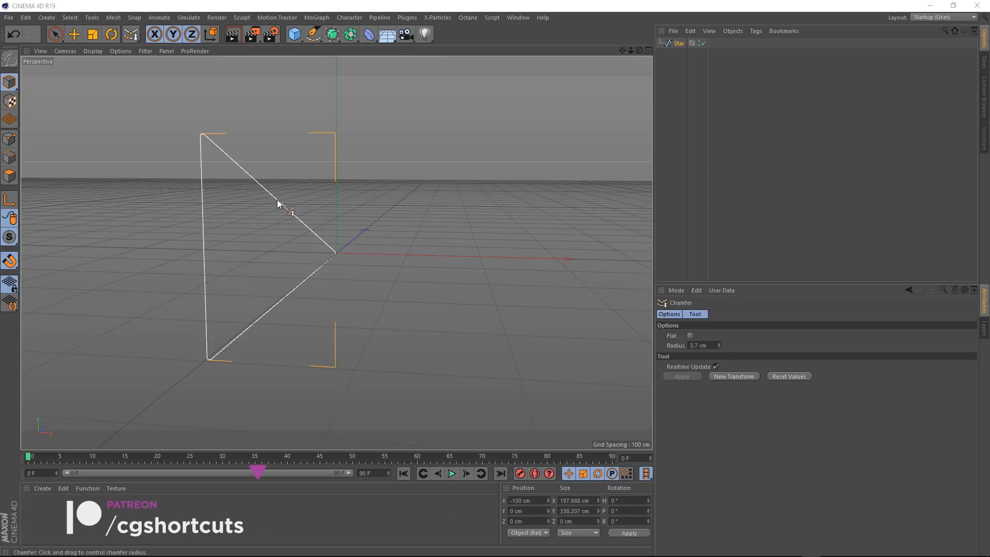
# - Extrude the triangle spline and set its Movement Z depth to 1 cm
pyautogui.click(329, 34)
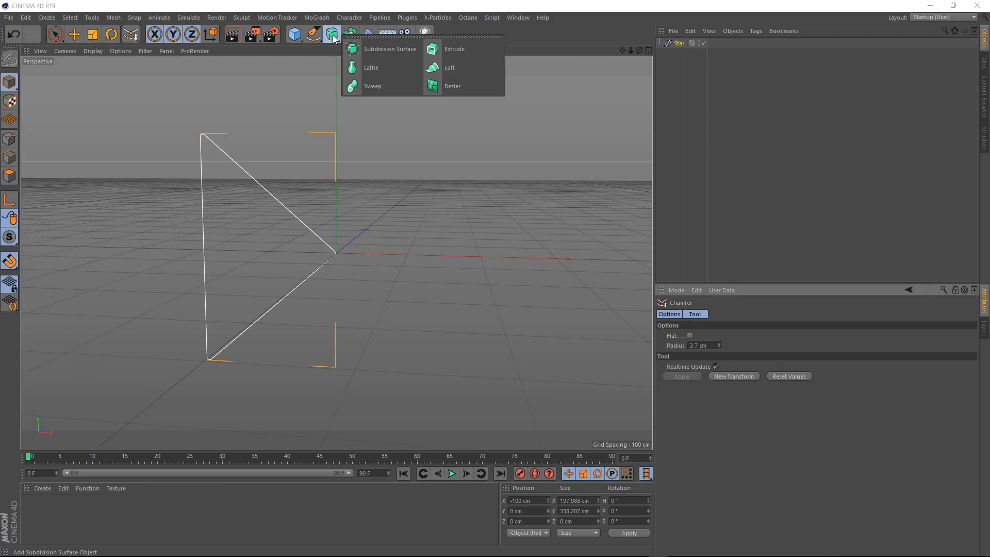
pyautogui.moveTo(459, 51)
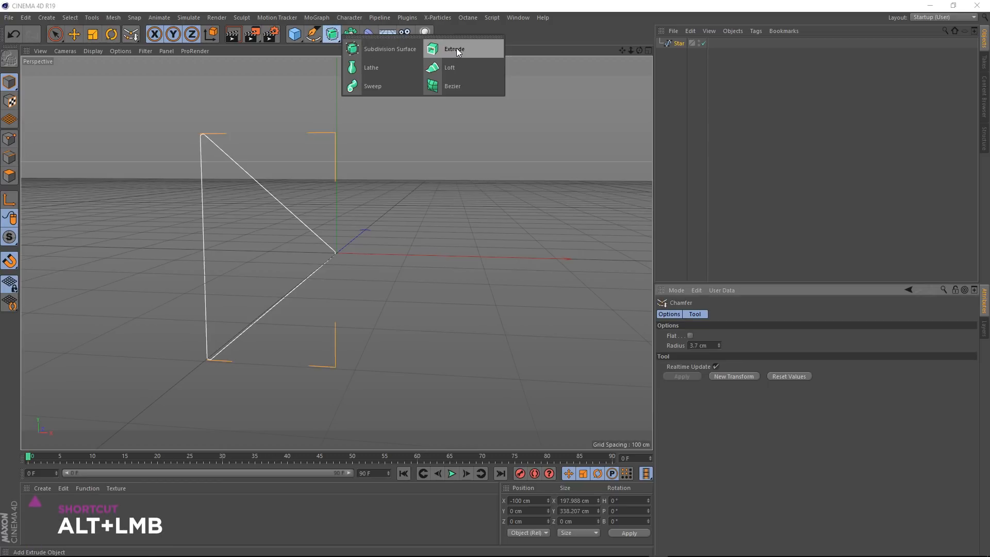
pyautogui.click(453, 49)
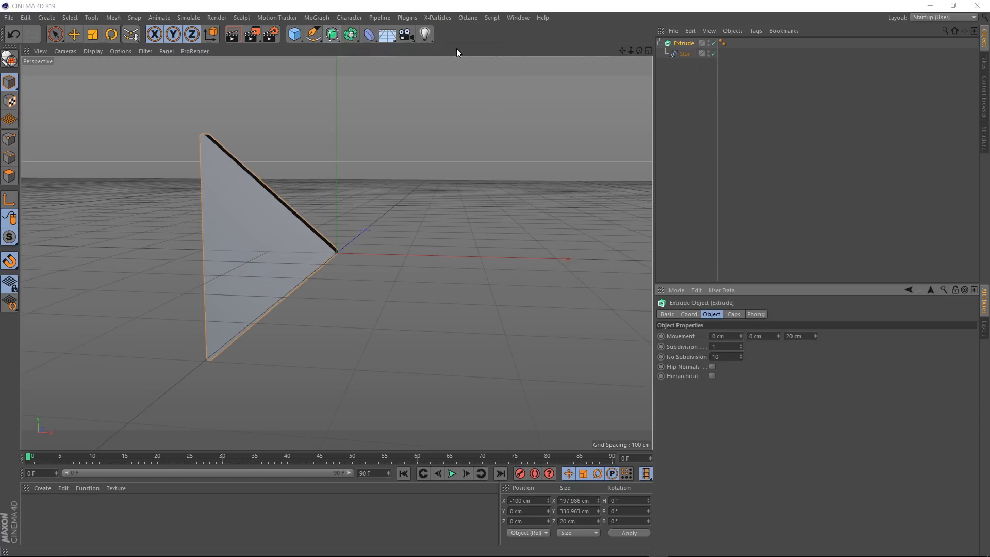
pyautogui.moveTo(504, 170)
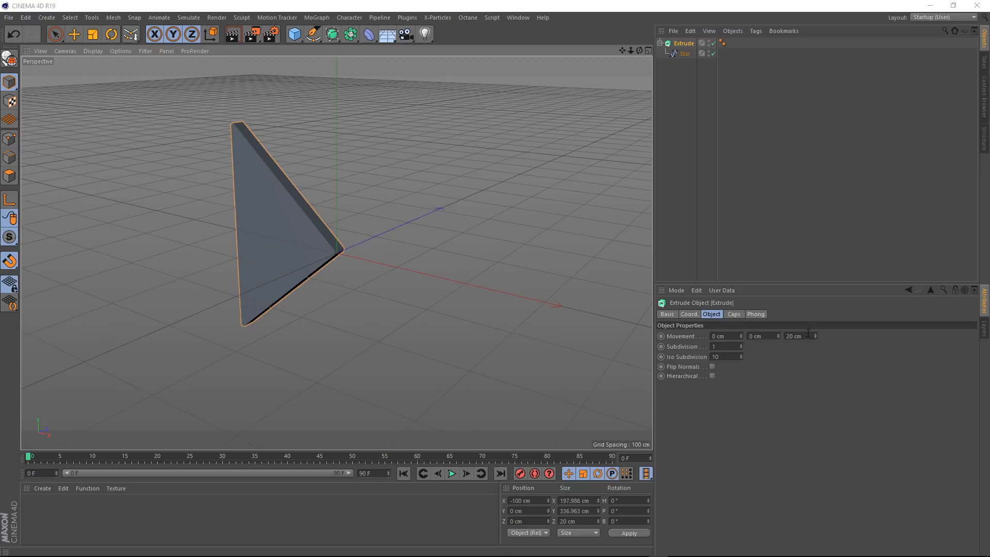
pyautogui.write('1 cm')
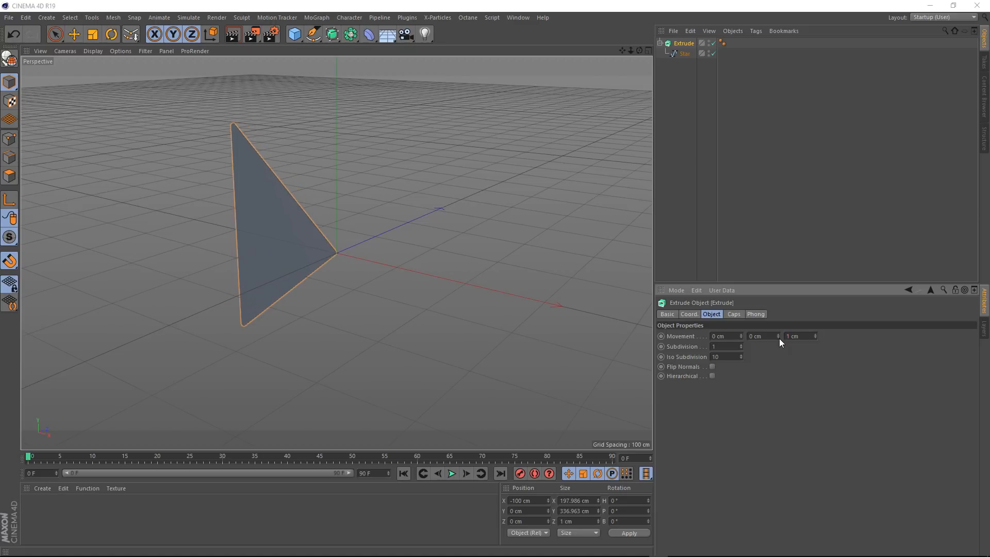
pyautogui.moveTo(301, 246)
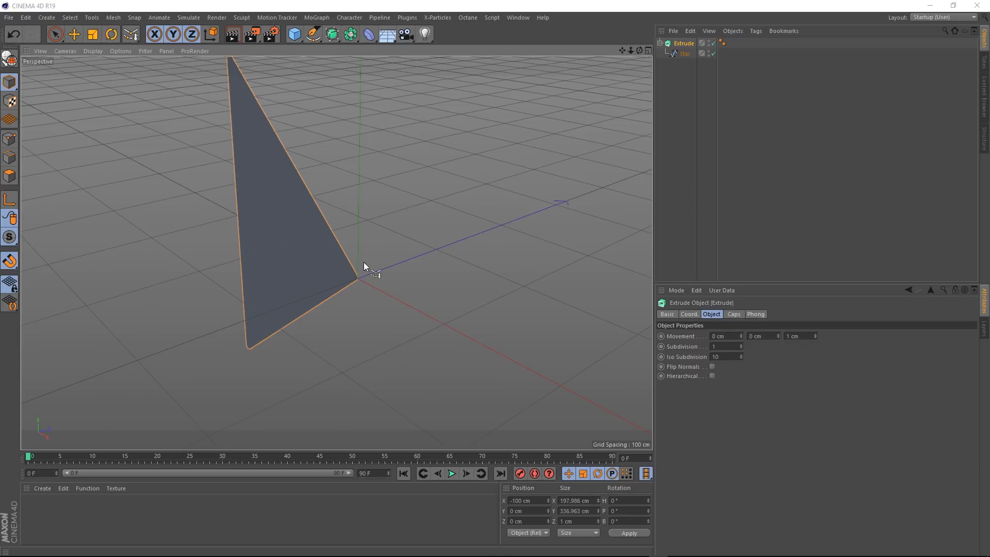
# - Give the blade fillet caps built from a 4 cm regular quadrangle grid
pyautogui.click(734, 314)
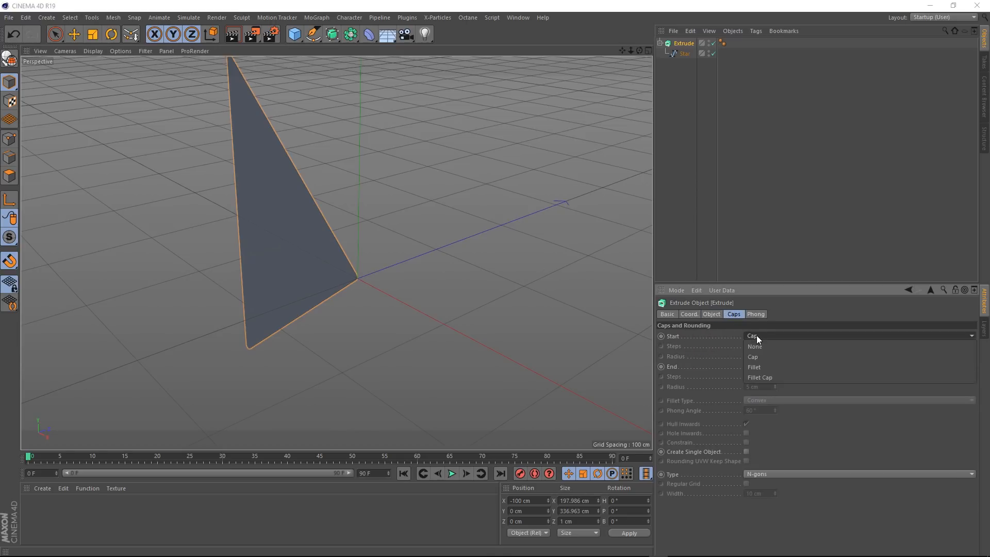
pyautogui.click(760, 378)
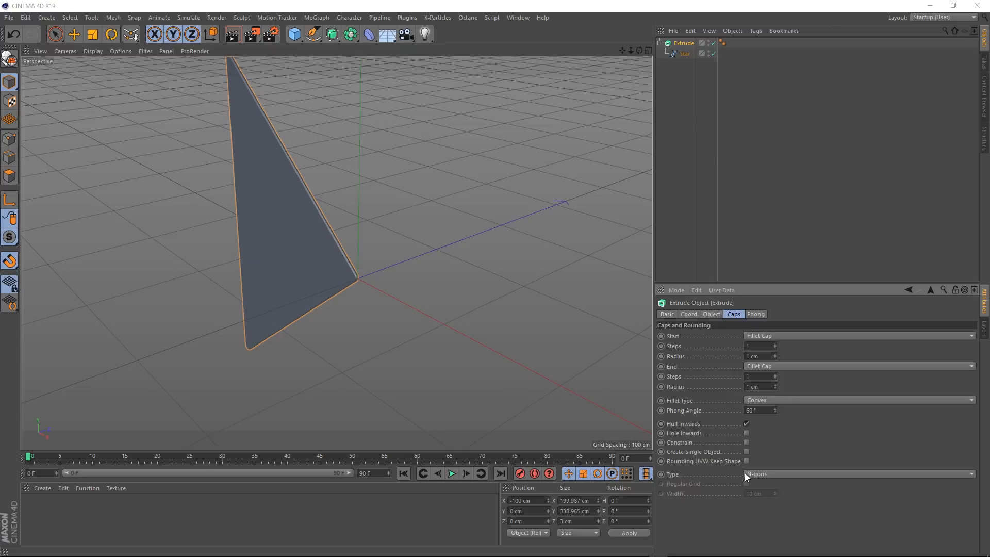
pyautogui.click(859, 474)
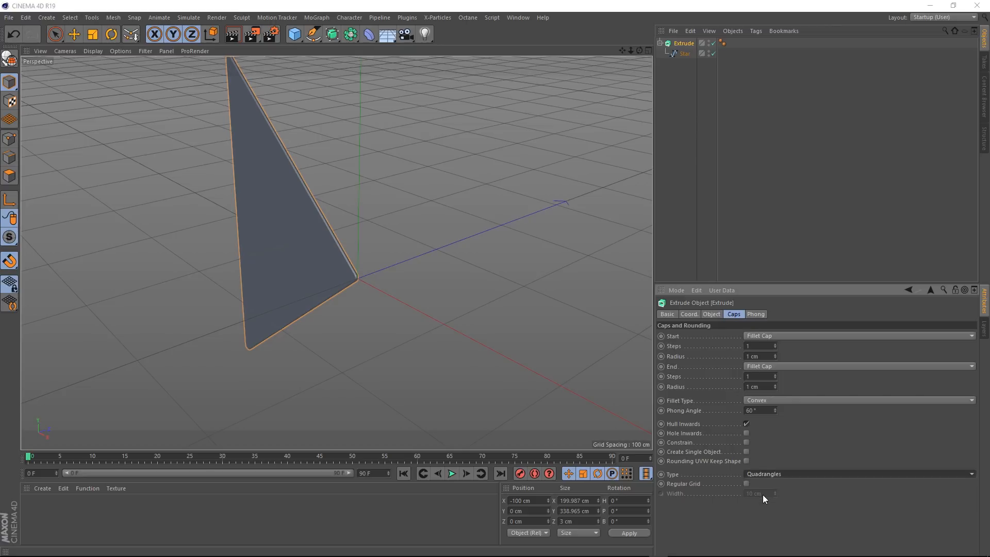
pyautogui.click(746, 483)
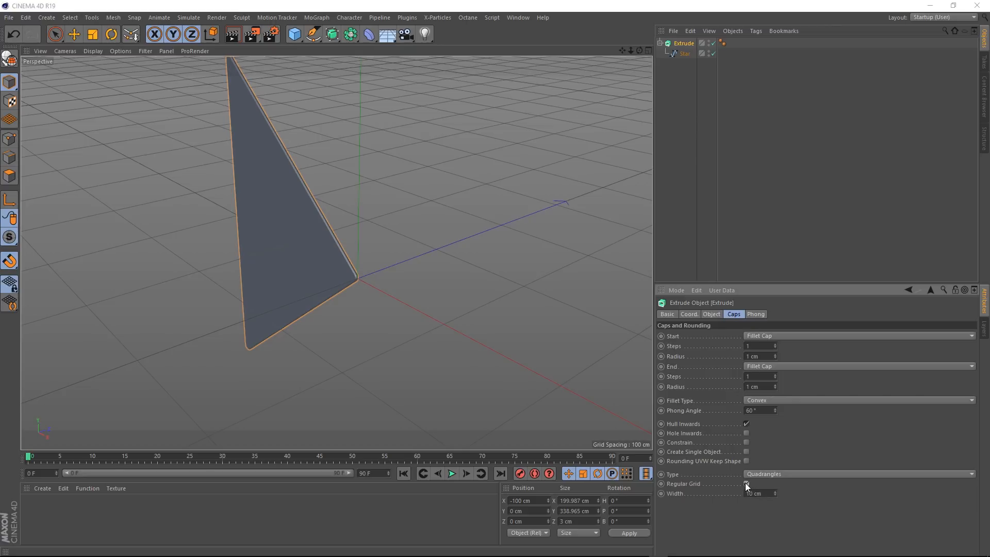
pyautogui.click(746, 483)
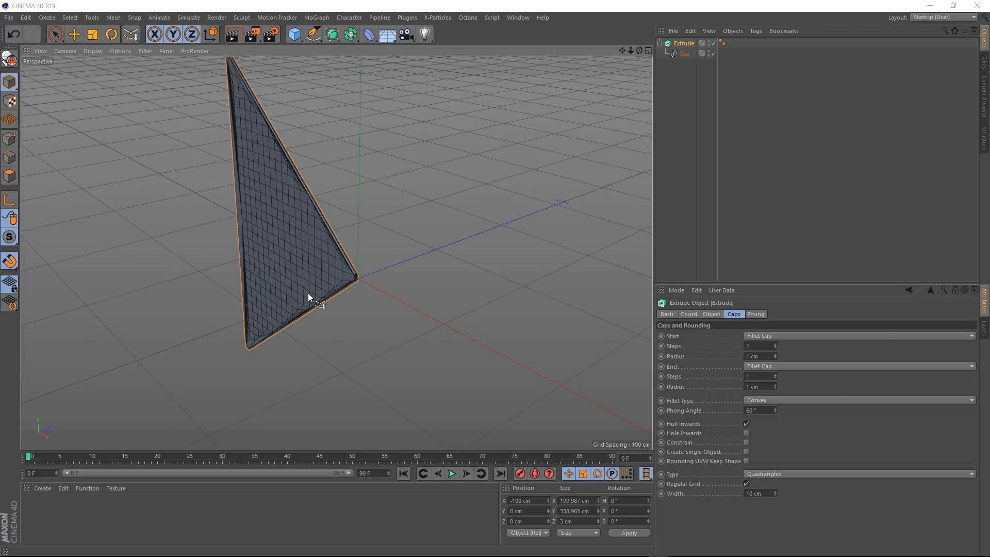
pyautogui.moveTo(828, 502)
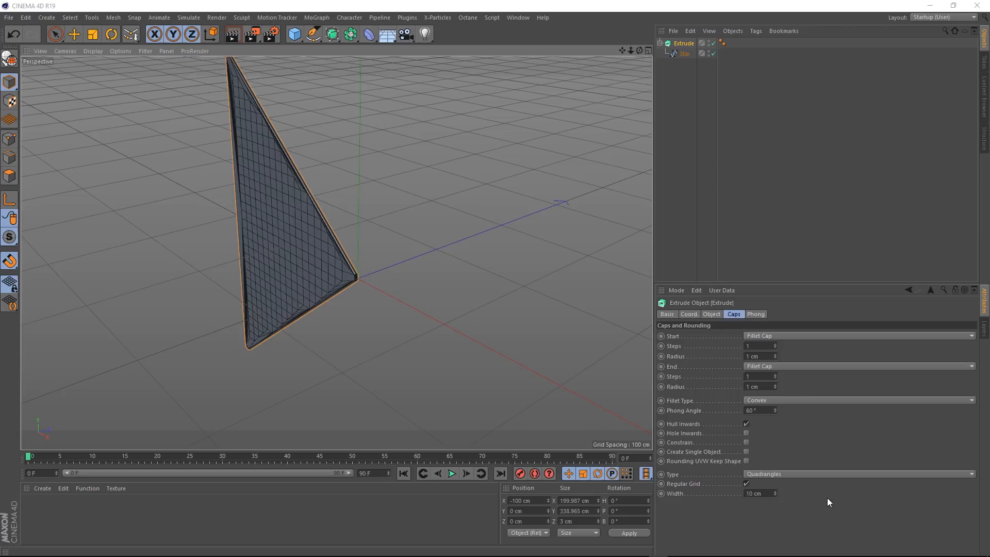
pyautogui.click(858, 474)
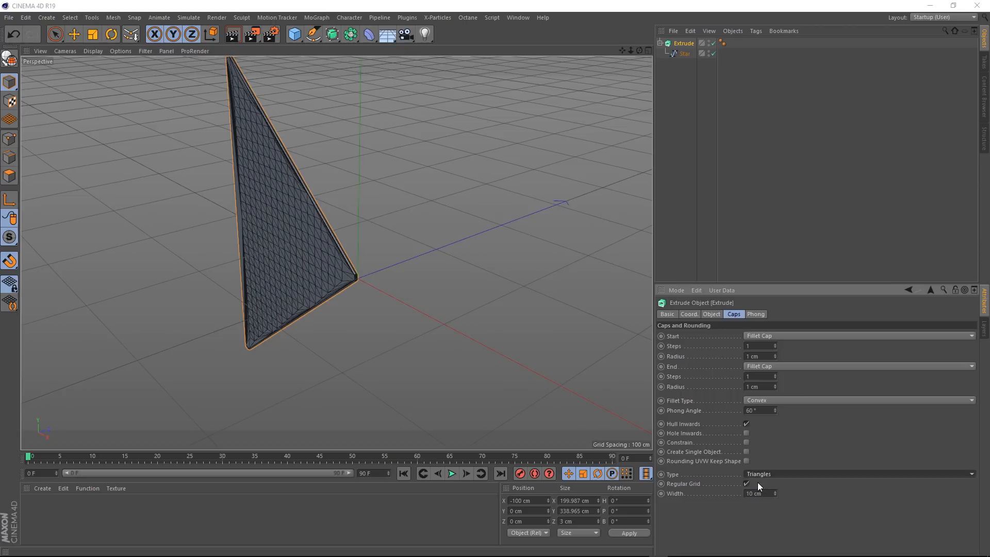
pyautogui.click(859, 474)
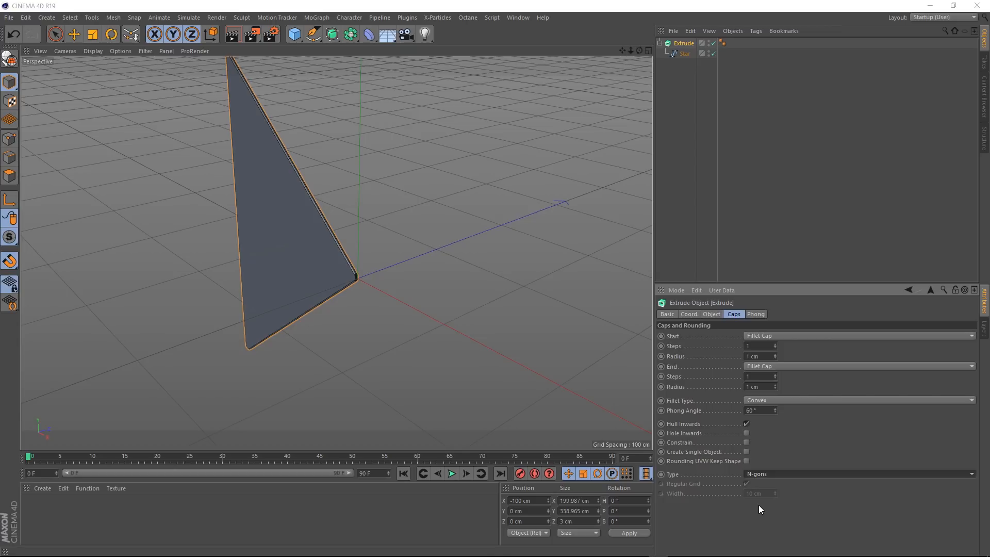
pyautogui.moveTo(434, 348)
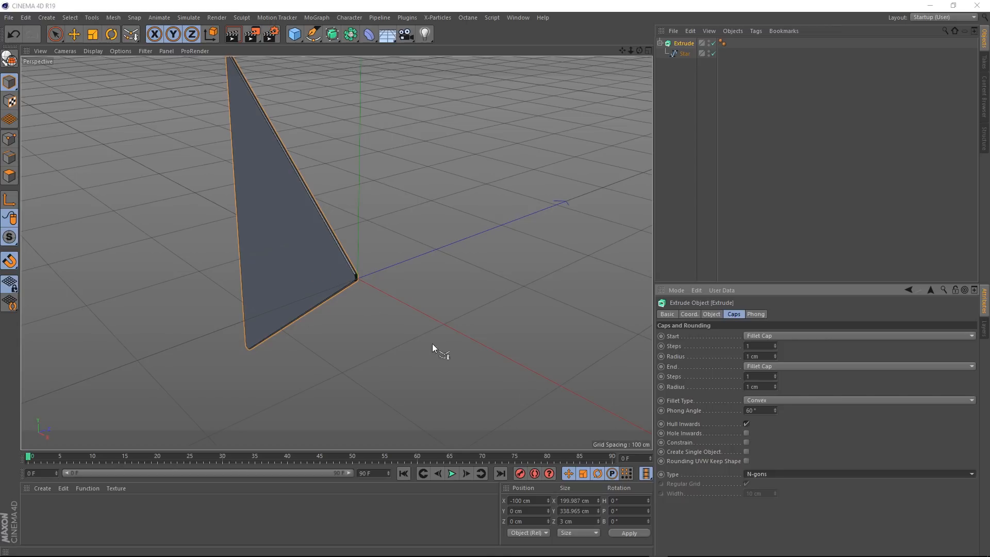
pyautogui.click(859, 473)
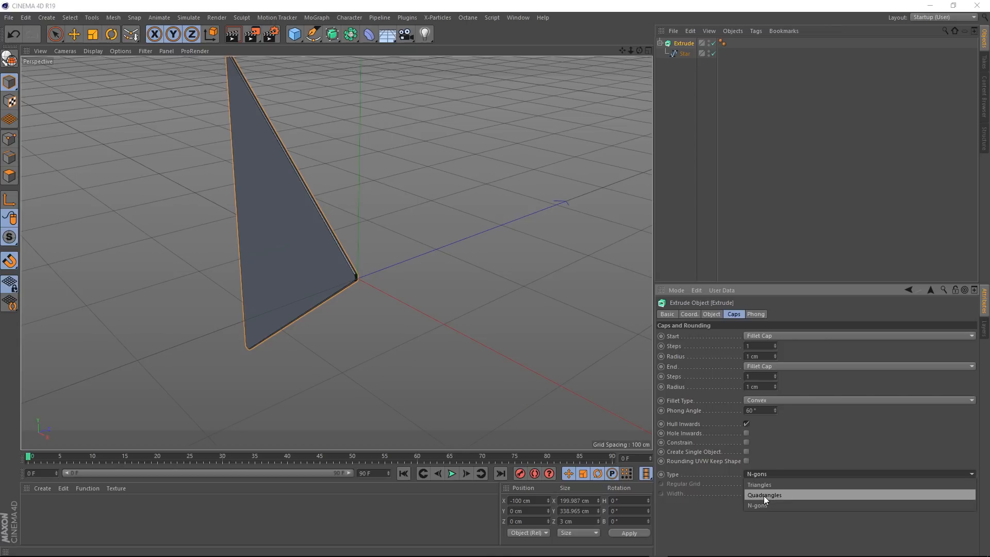
pyautogui.click(764, 495)
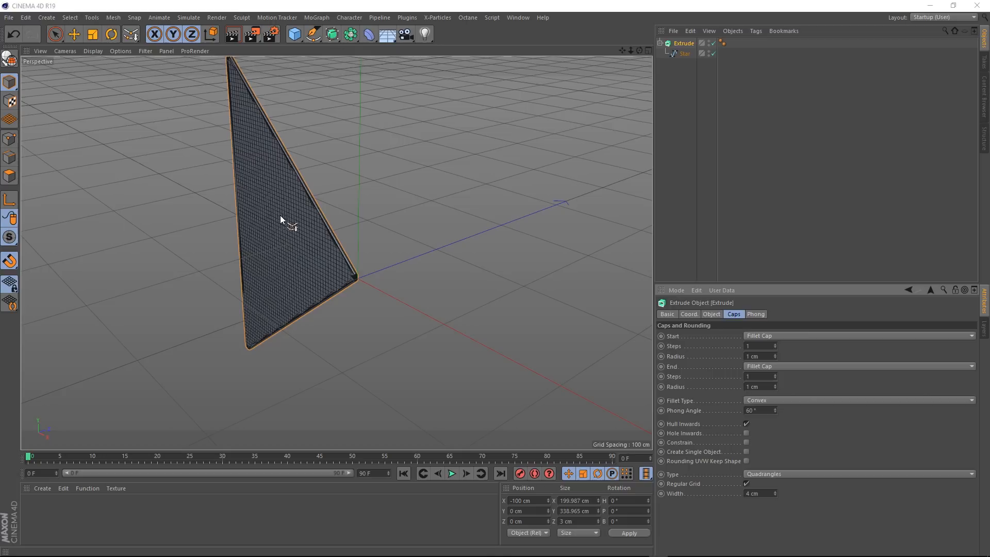
pyautogui.moveTo(281, 219); pyautogui.dragTo(360, 279)
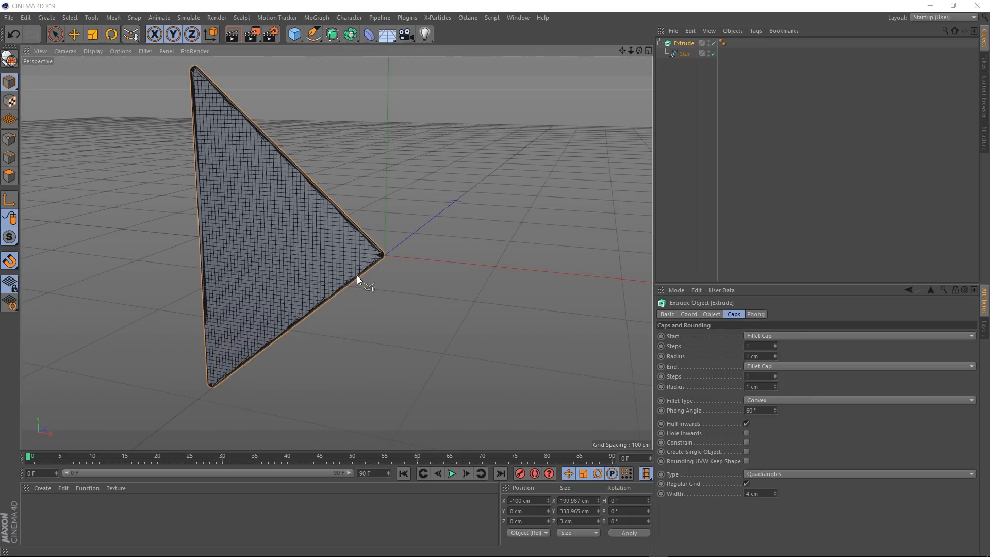
pyautogui.moveTo(350, 261)
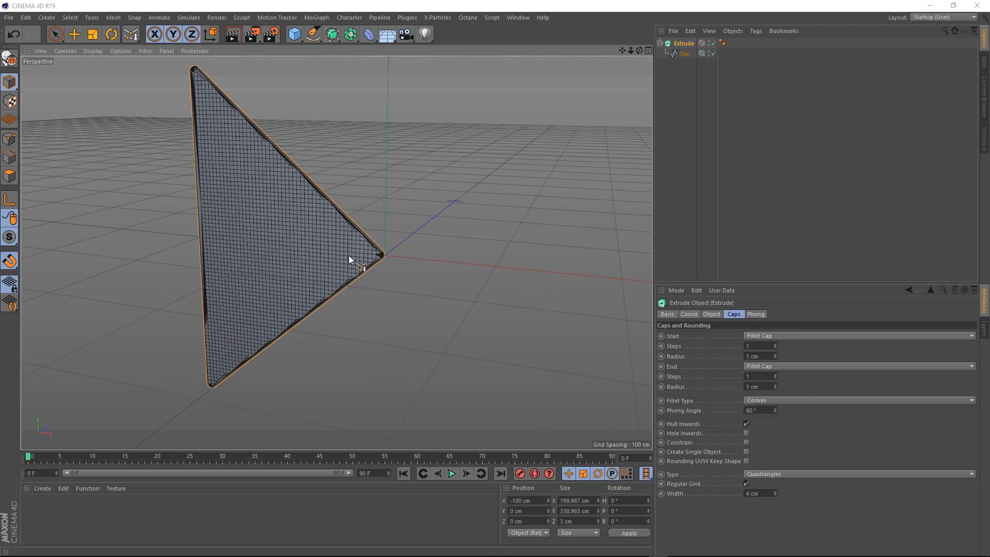
# - Group the extruded blade under a new Null object
pyautogui.click(292, 33)
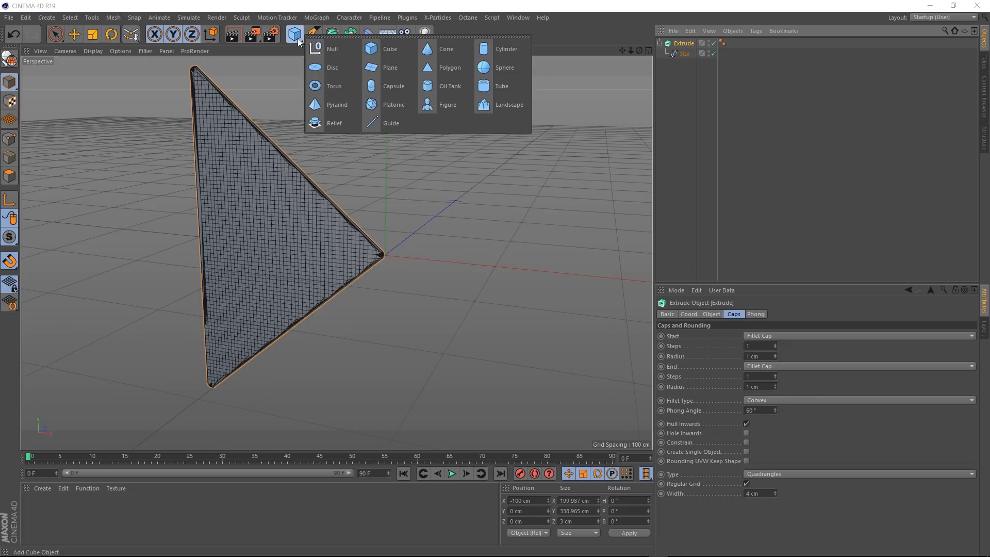
pyautogui.click(316, 49)
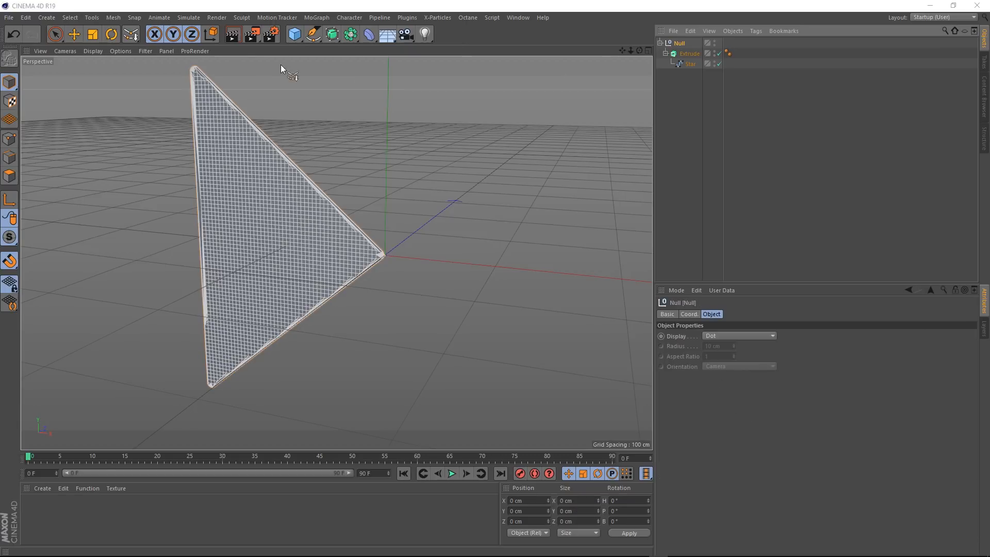
pyautogui.click(75, 36)
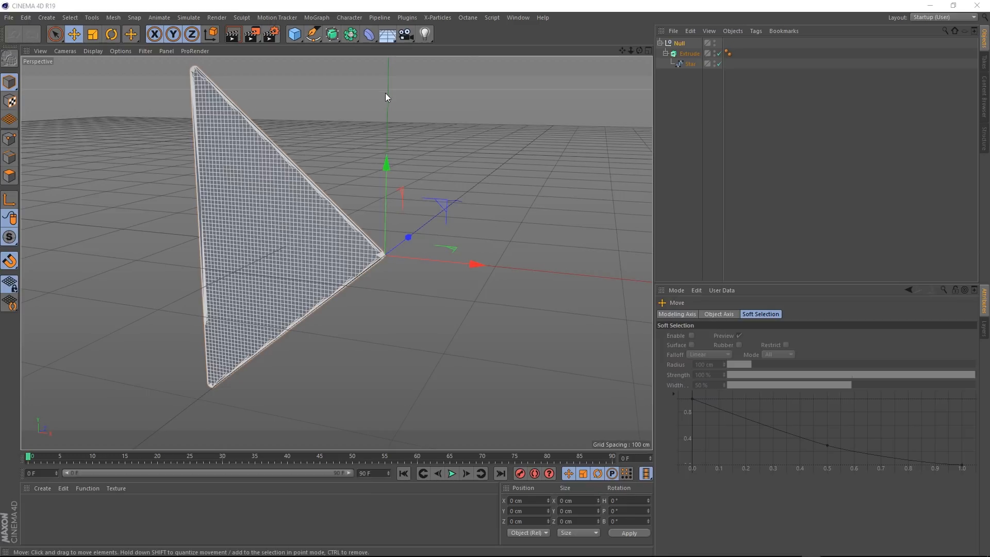
# - Add a Bend deformer under the Null, rotate it 90° in heading, and set Size X to 0
pyautogui.click(365, 33)
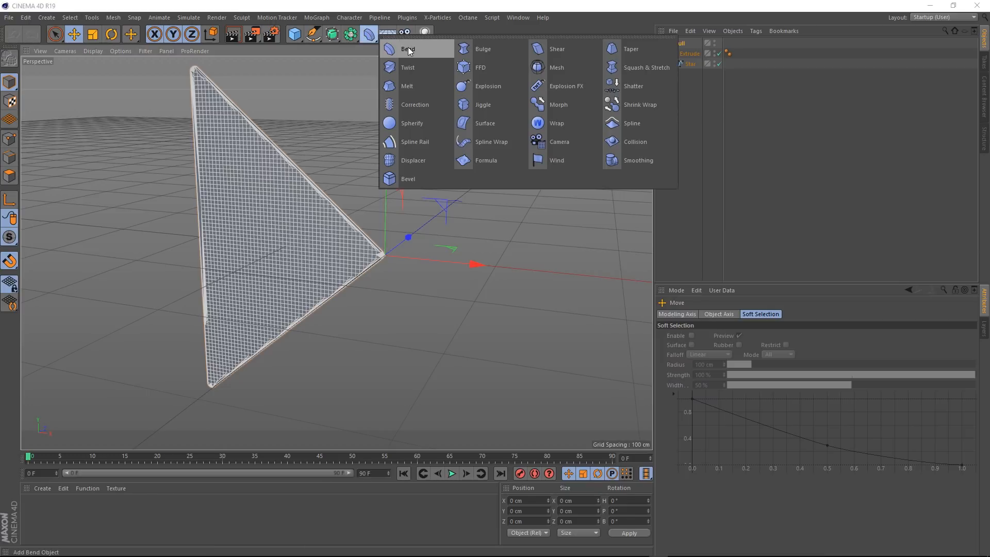
pyautogui.click(407, 49)
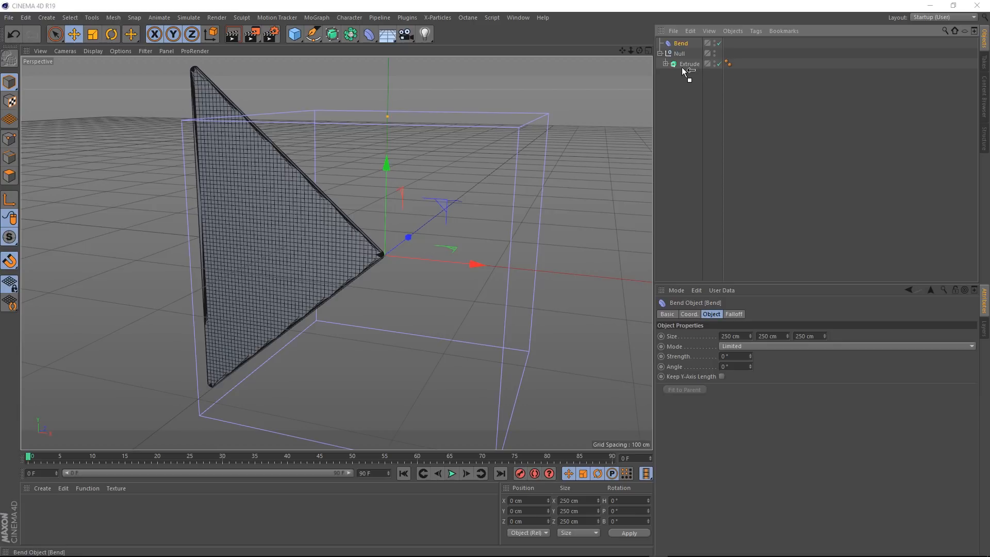
pyautogui.moveTo(680, 43); pyautogui.dragTo(688, 63)
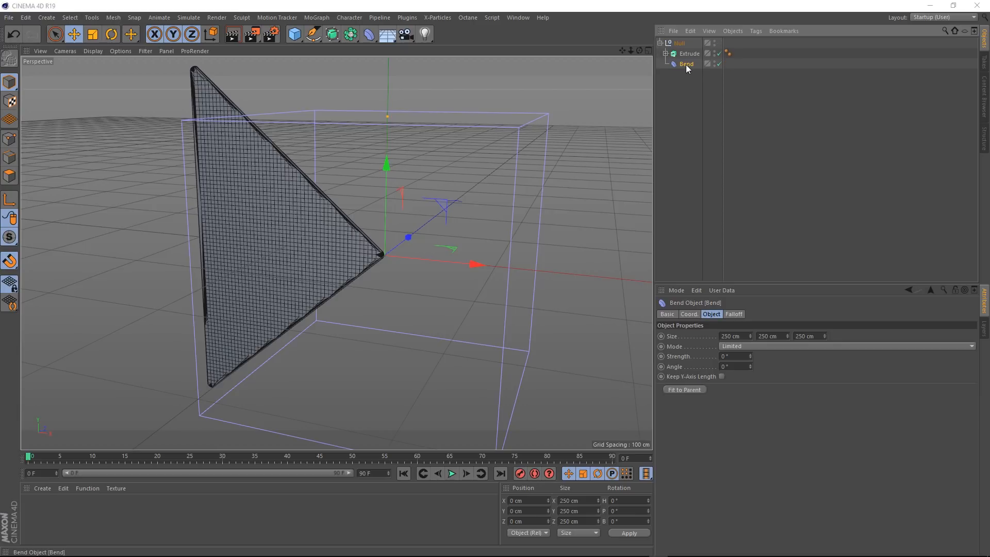
pyautogui.moveTo(751, 359)
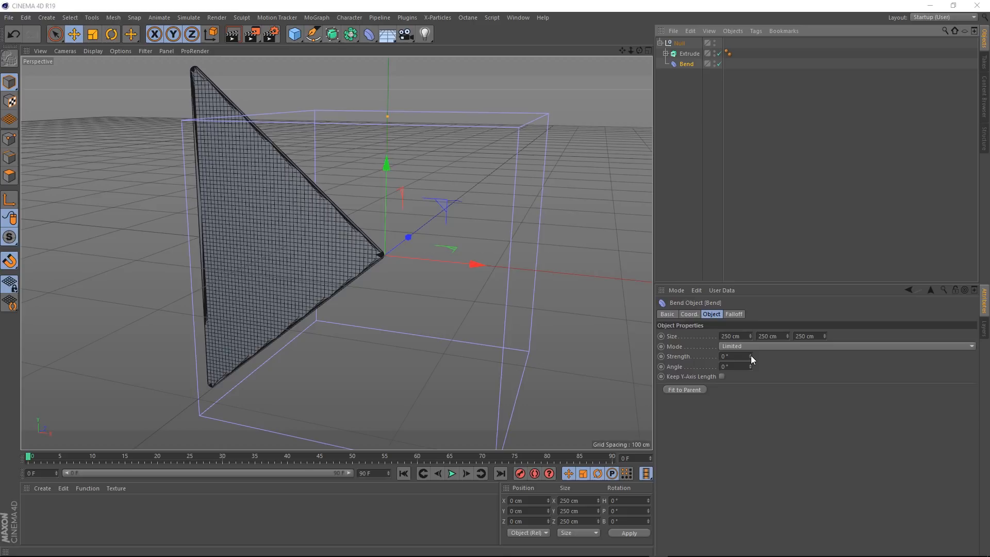
pyautogui.moveTo(732, 356); pyautogui.dragTo(732, 356)
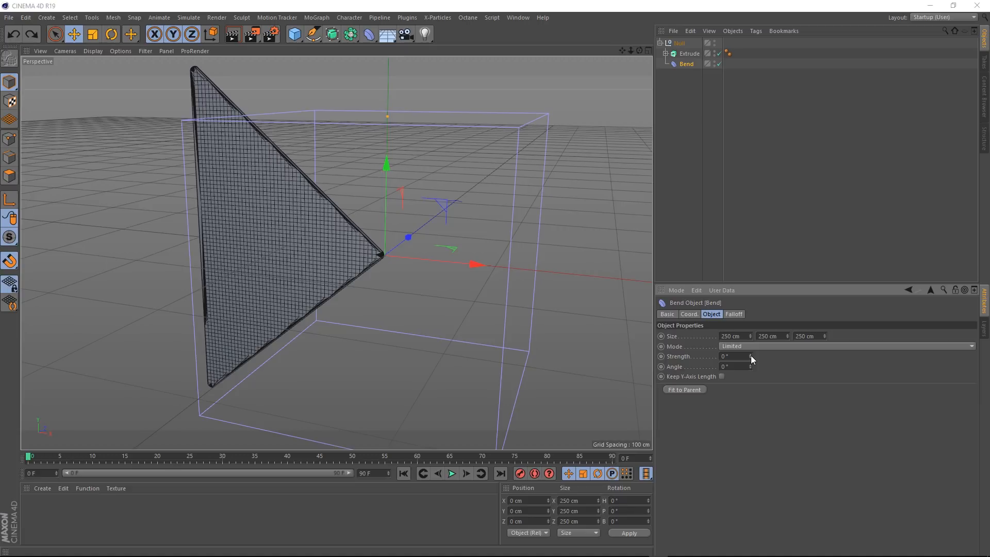
pyautogui.click(107, 34)
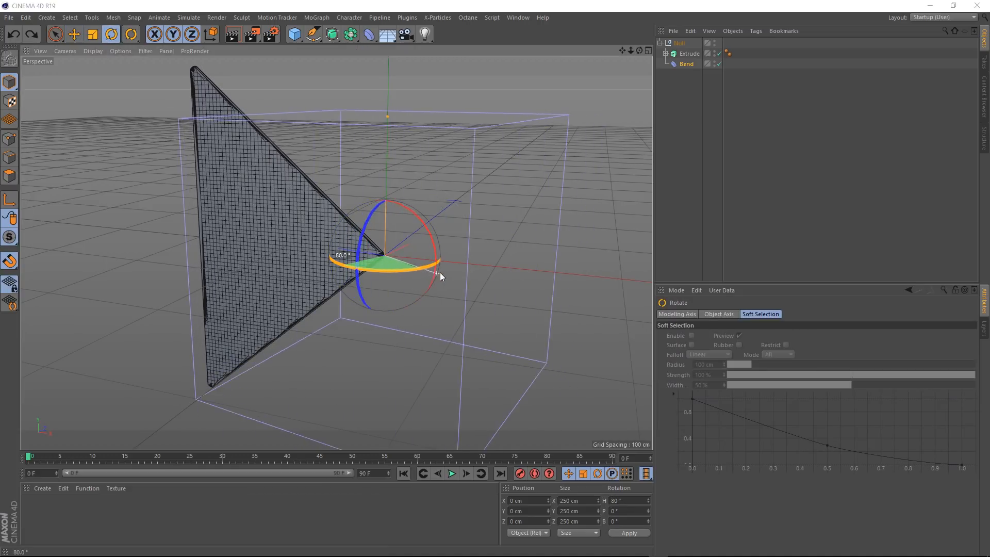
pyautogui.moveTo(439, 274); pyautogui.dragTo(416, 284)
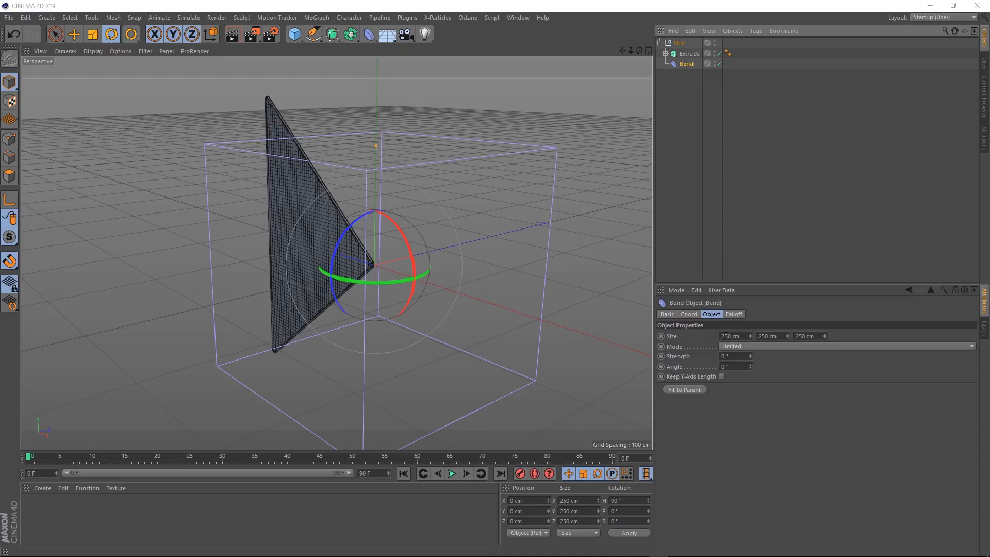
pyautogui.write('0')
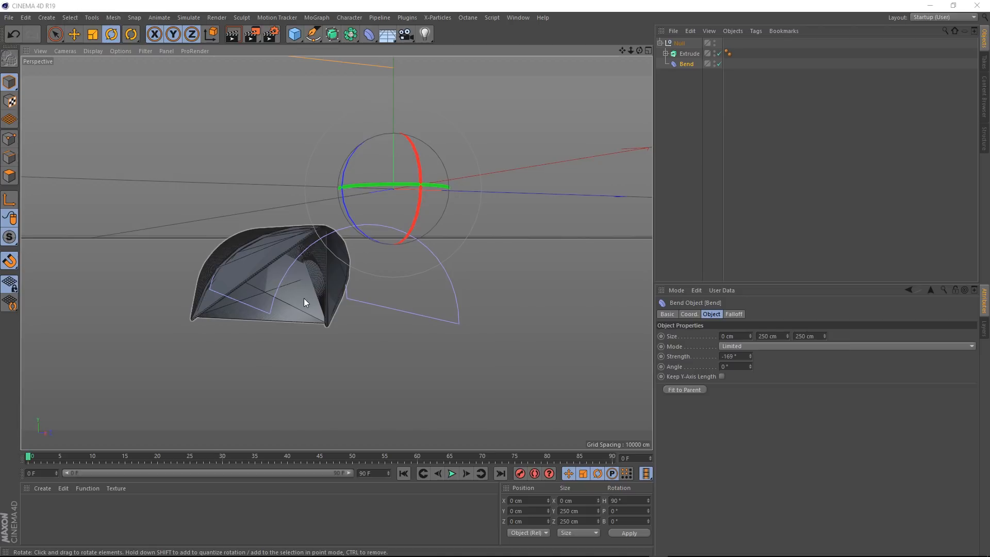
# - Set the Star spline's Intermediate Points to Subdivided so the blade arches smoothly
pyautogui.click(667, 54)
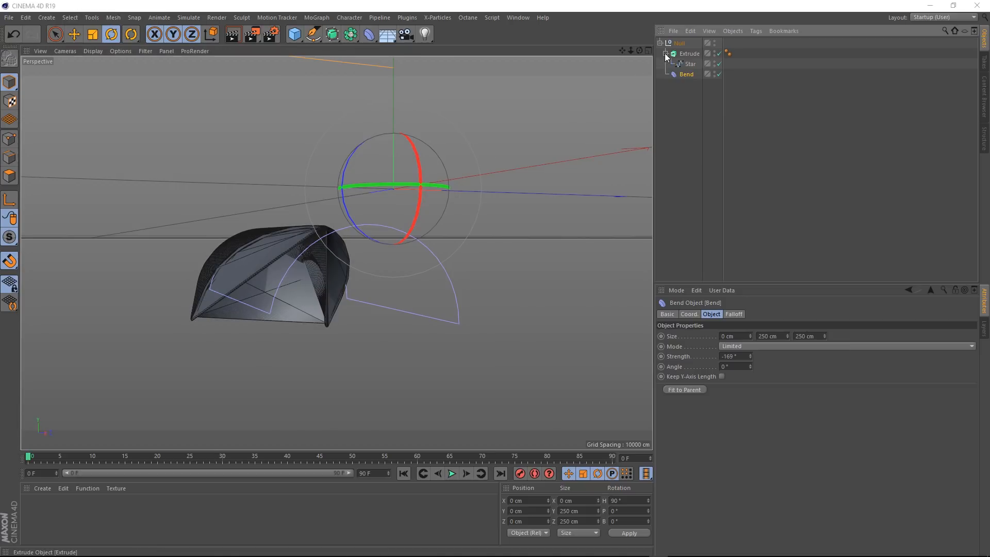
pyautogui.click(689, 64)
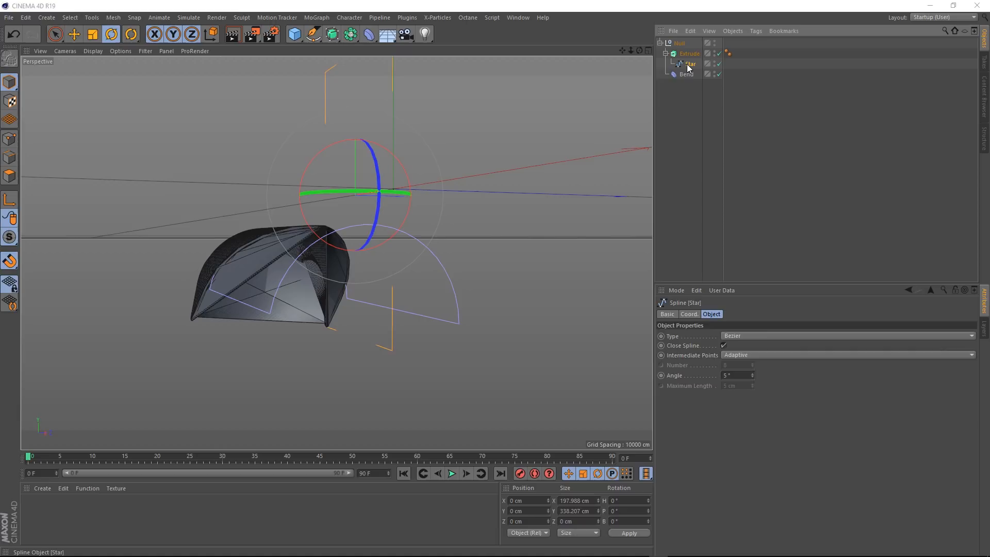
pyautogui.moveTo(686, 237)
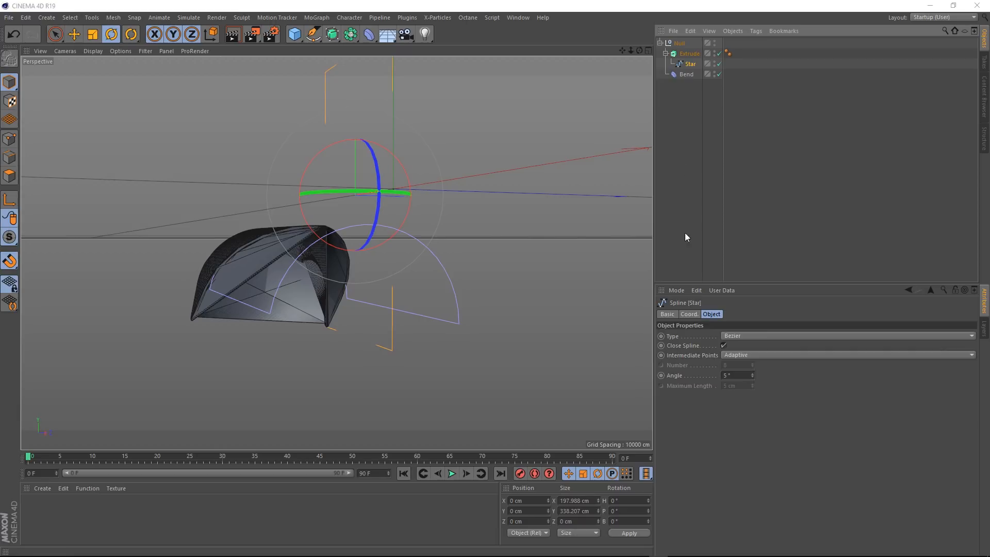
pyautogui.moveTo(734, 360)
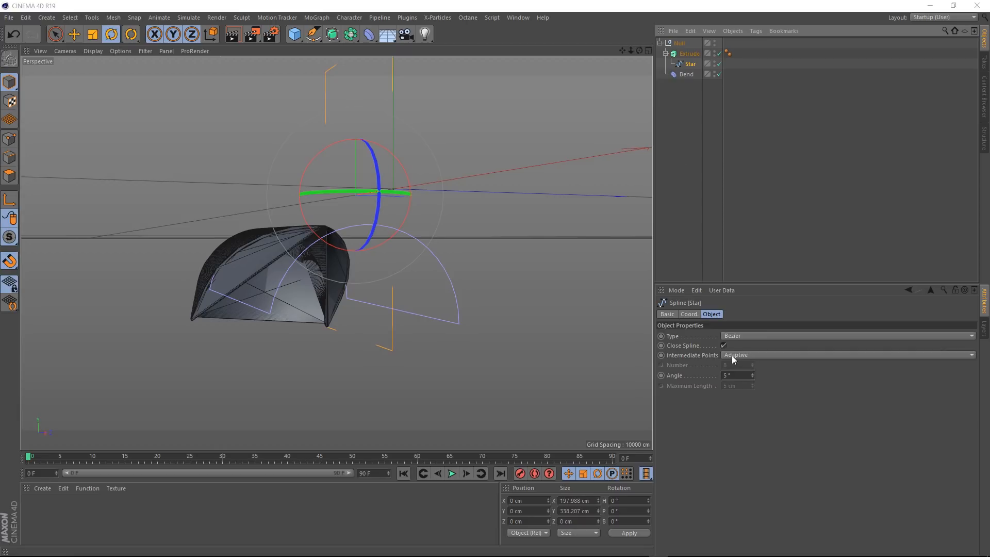
pyautogui.click(847, 355)
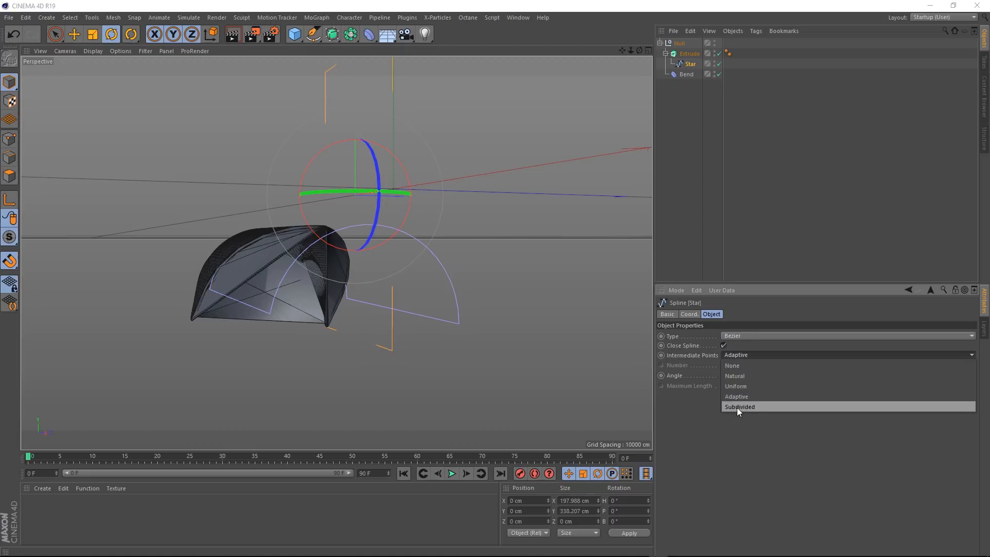
pyautogui.click(740, 407)
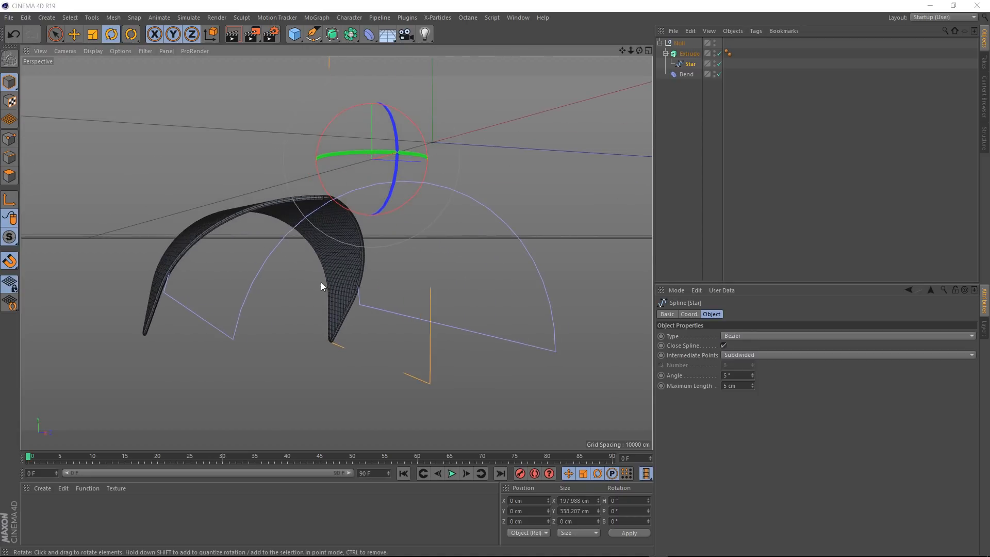
pyautogui.moveTo(321, 287); pyautogui.dragTo(324, 275)
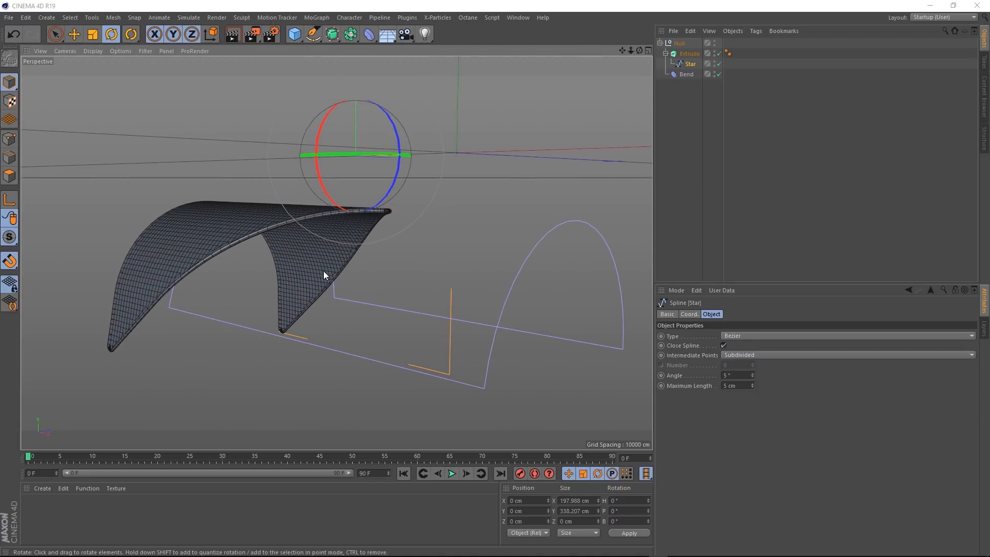
# - Set the Bend strength to -180°, position to -90/90 cm, and pitch to -50°
pyautogui.click(686, 74)
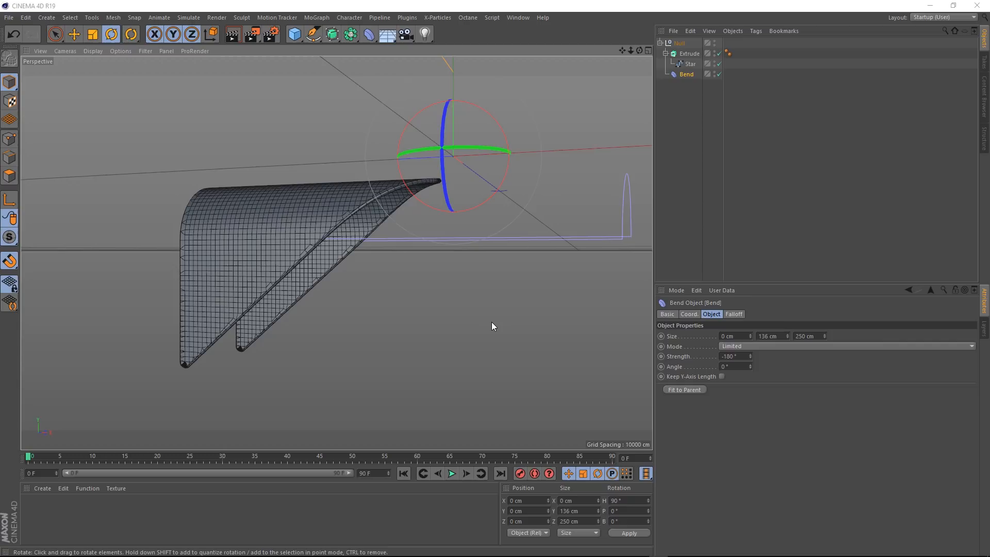
pyautogui.click(689, 314)
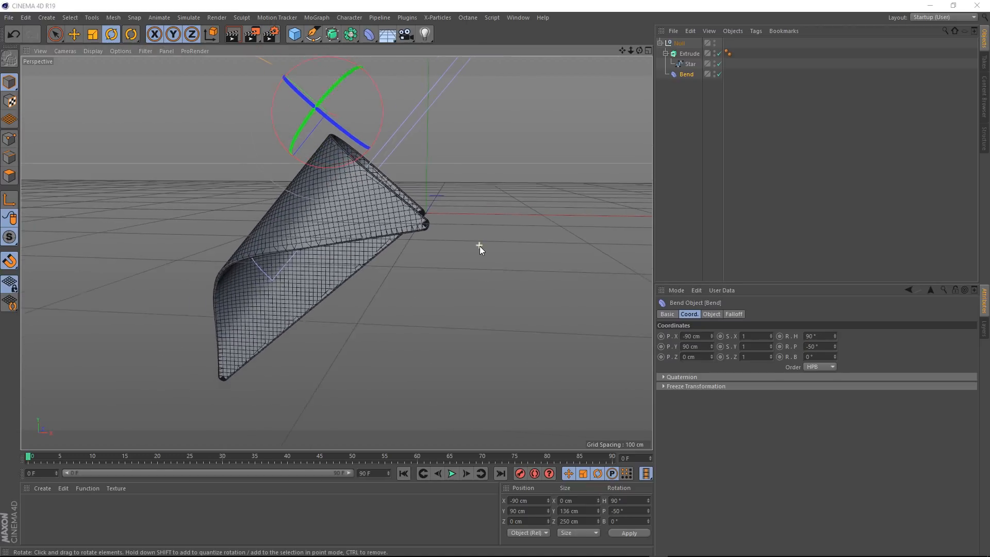
pyautogui.moveTo(479, 247); pyautogui.dragTo(464, 296)
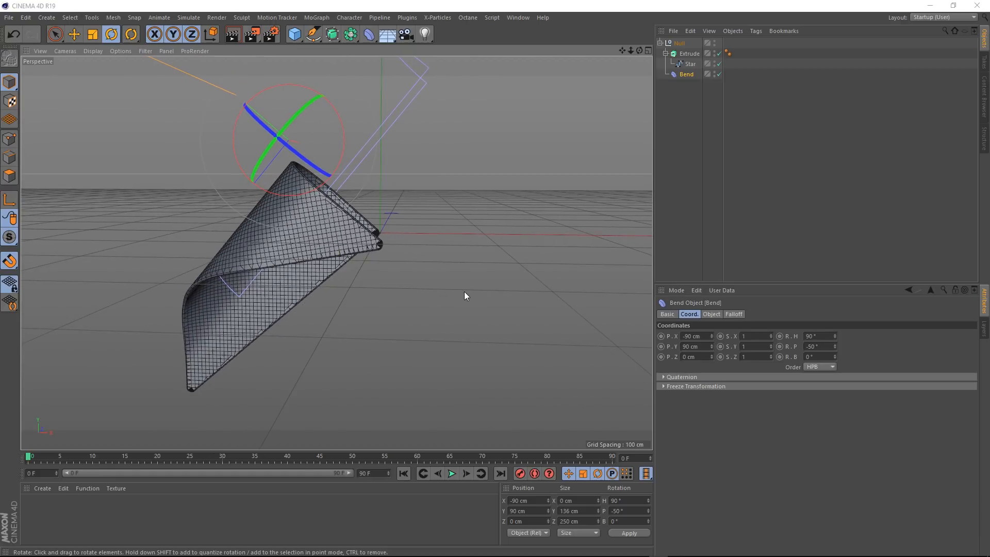
pyautogui.moveTo(434, 271)
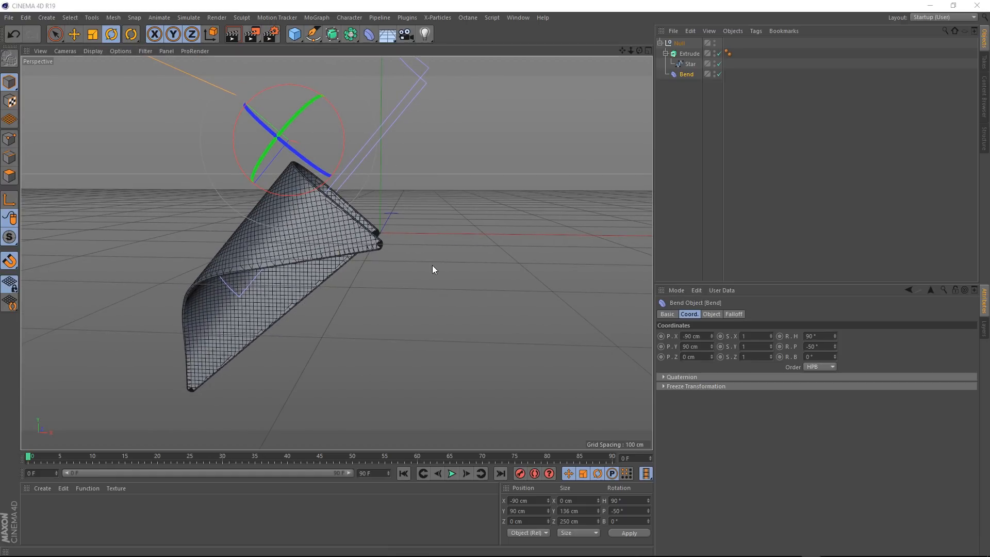
pyautogui.moveTo(630, 123)
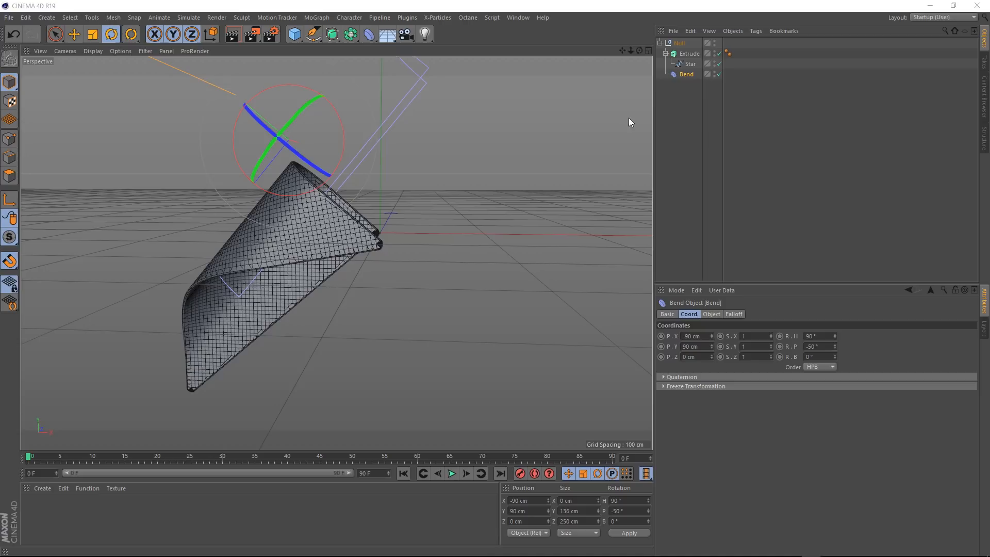
# - Wrap the Null holding the blade in a new MoGraph Cloner
pyautogui.click(661, 43)
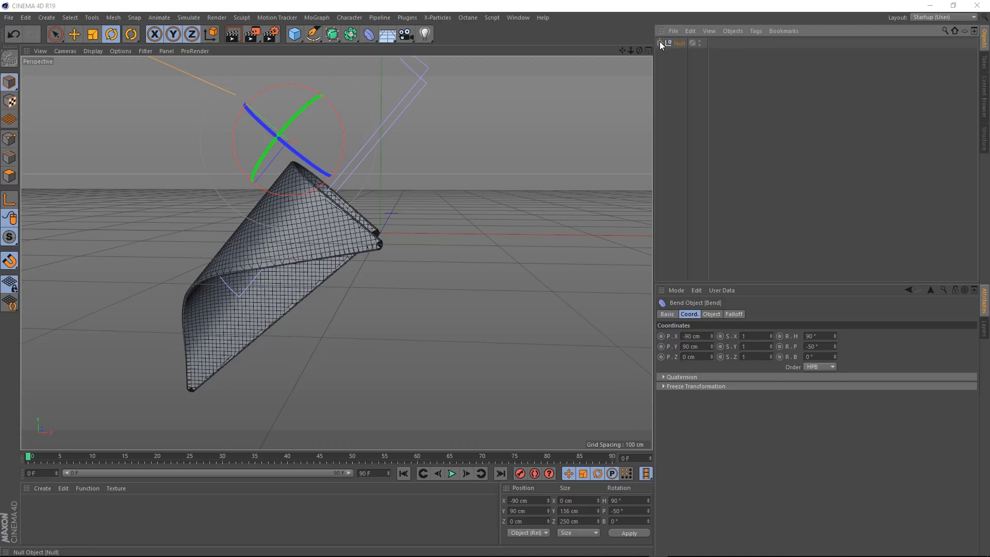
pyautogui.click(679, 43)
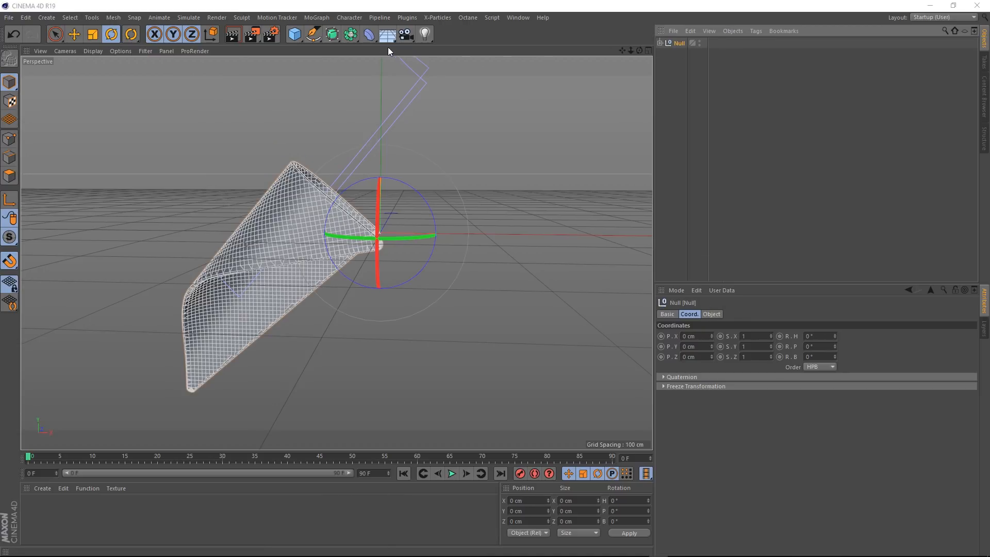
pyautogui.click(322, 17)
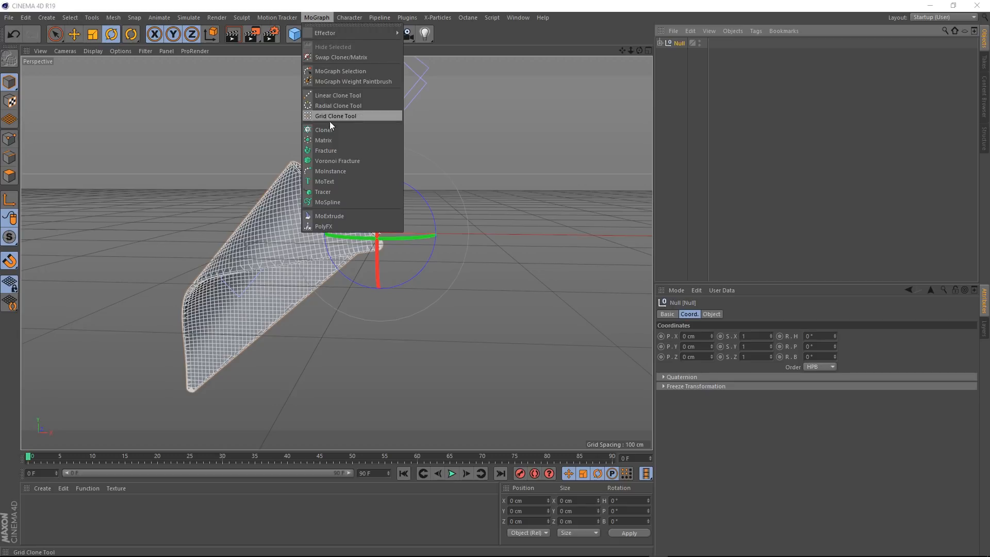
pyautogui.moveTo(330, 130)
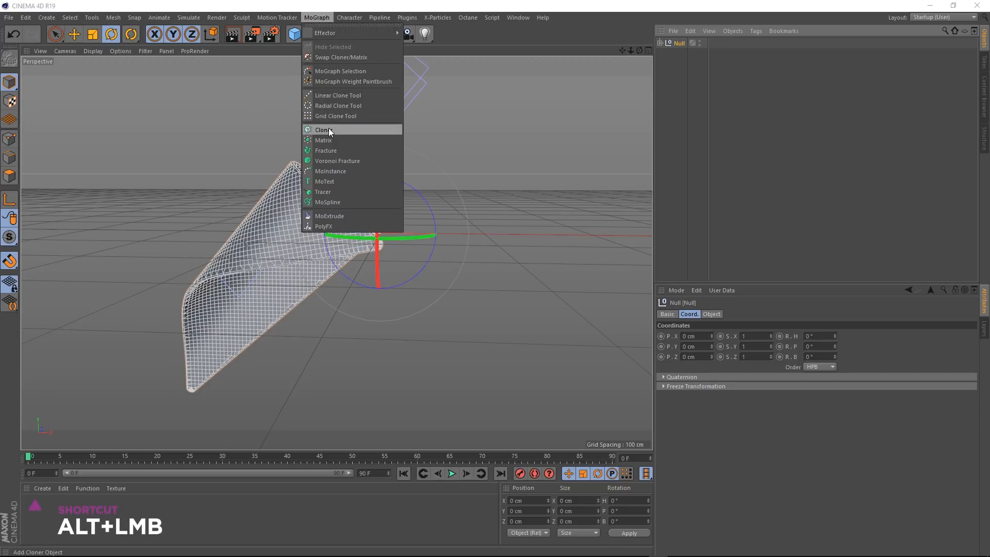
pyautogui.click(323, 129)
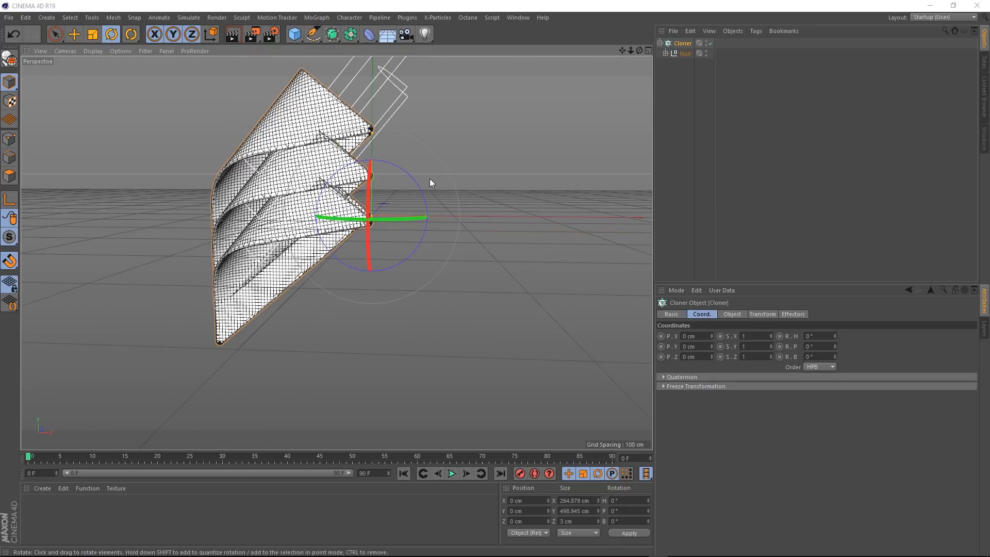
pyautogui.moveTo(429, 183); pyautogui.dragTo(606, 120)
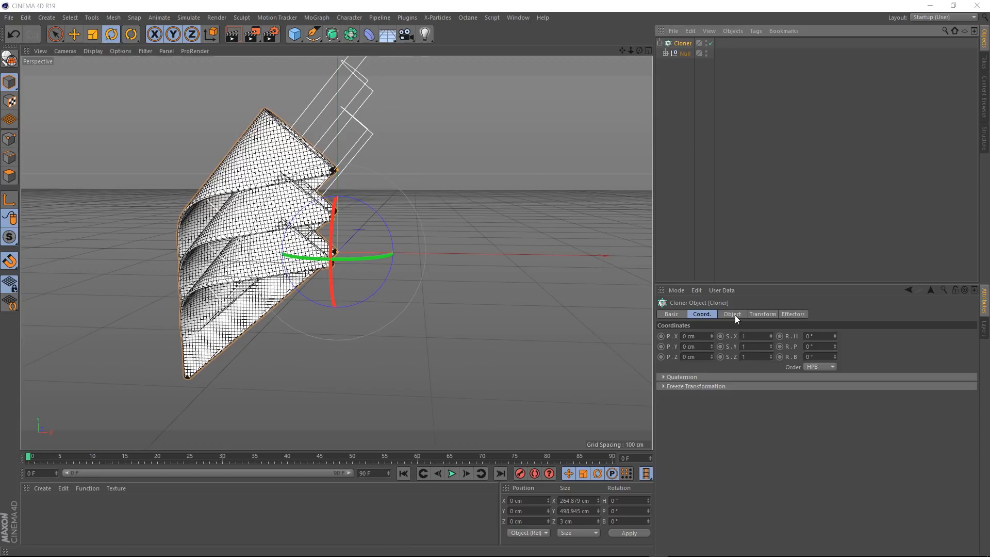
# - Set the Cloner to Radial mode with 8 blades, radius 0, and adjusted offset
pyautogui.click(732, 314)
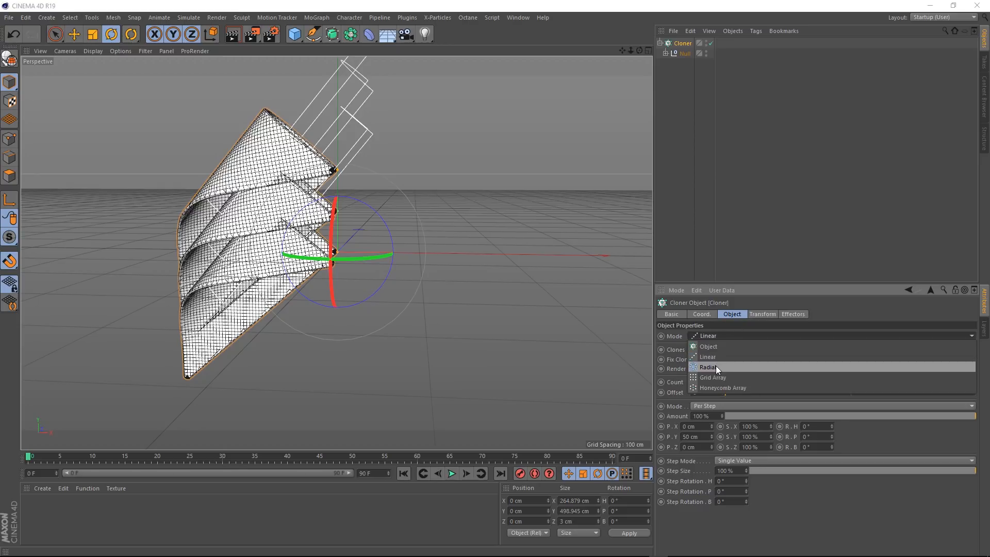
pyautogui.click(706, 366)
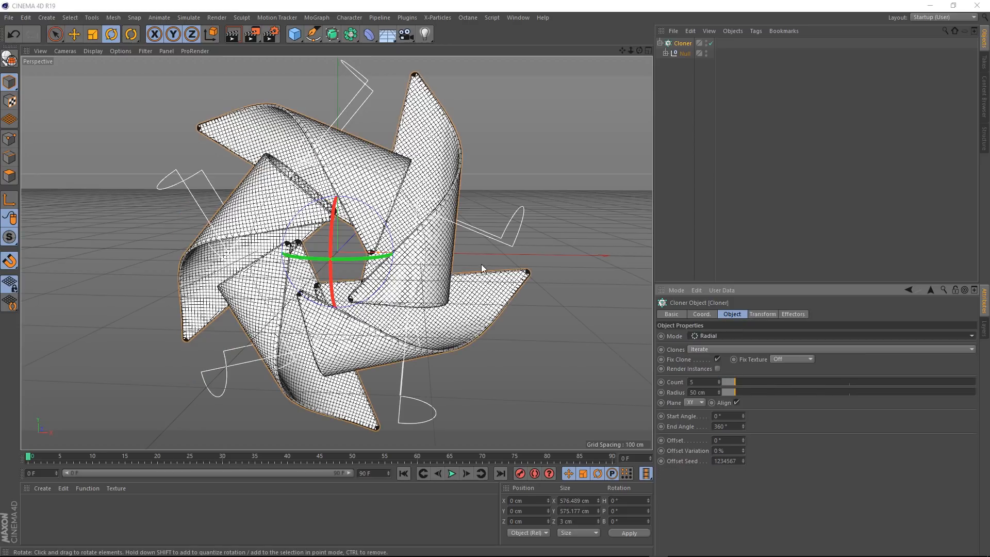
pyautogui.moveTo(480, 265); pyautogui.dragTo(379, 253)
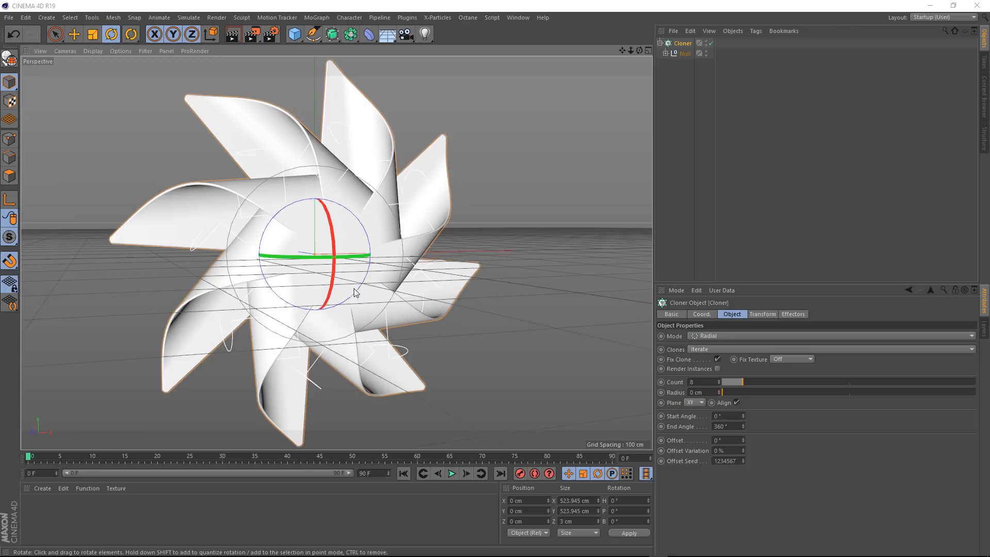
pyautogui.moveTo(354, 293); pyautogui.dragTo(382, 288)
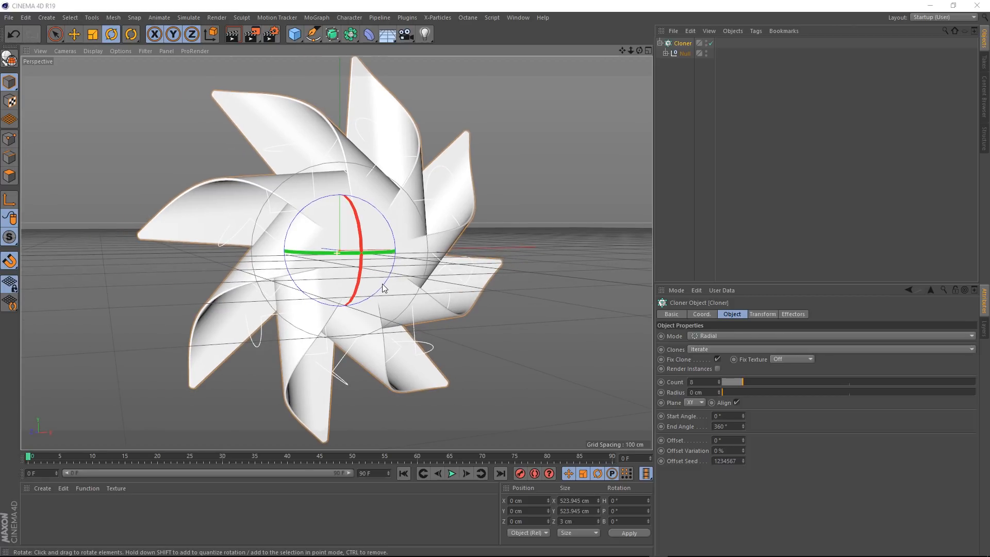
pyautogui.moveTo(539, 251)
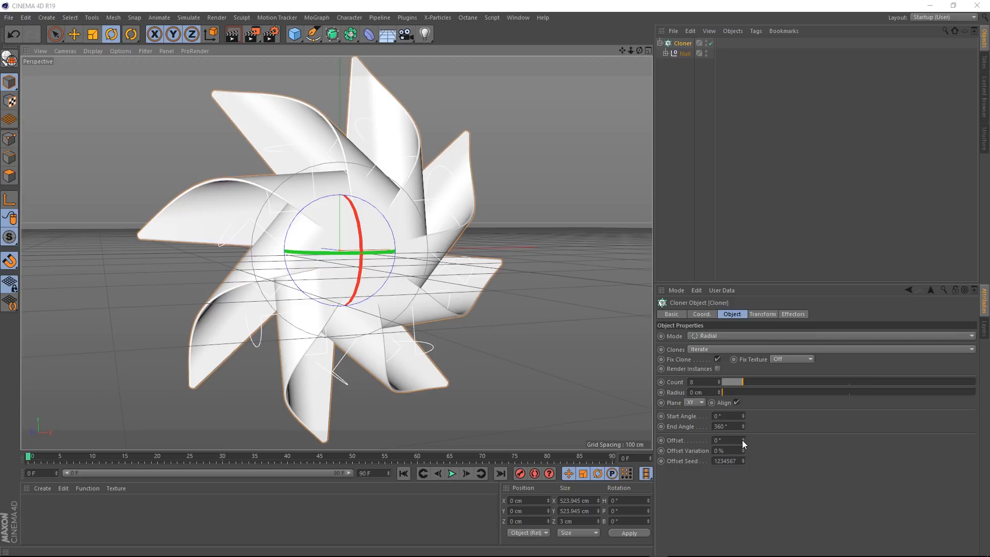
pyautogui.moveTo(726, 440); pyautogui.dragTo(726, 440)
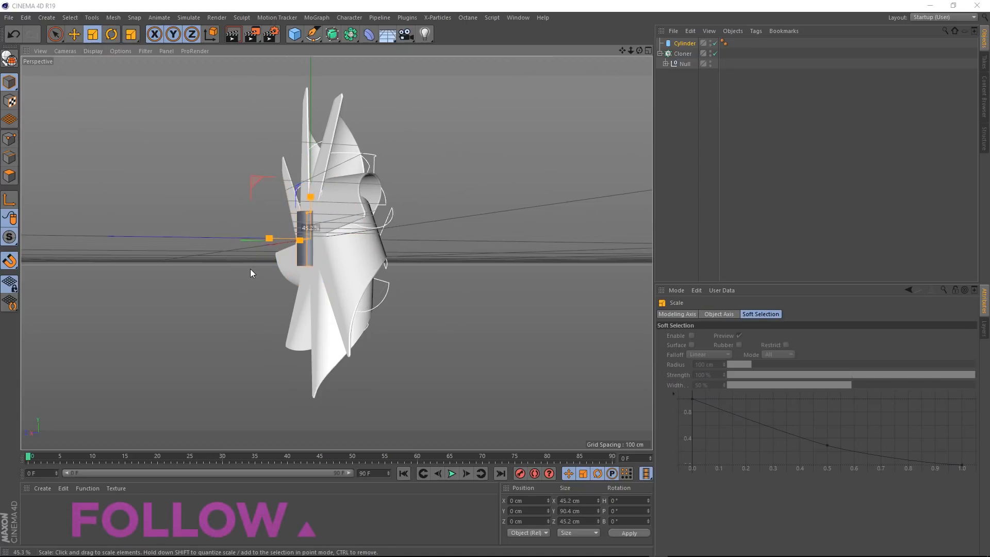
# - Scale the new cylinder into a thin stick and lower it beneath the pinwheel centre
pyautogui.moveTo(298, 239); pyautogui.dragTo(292, 241)
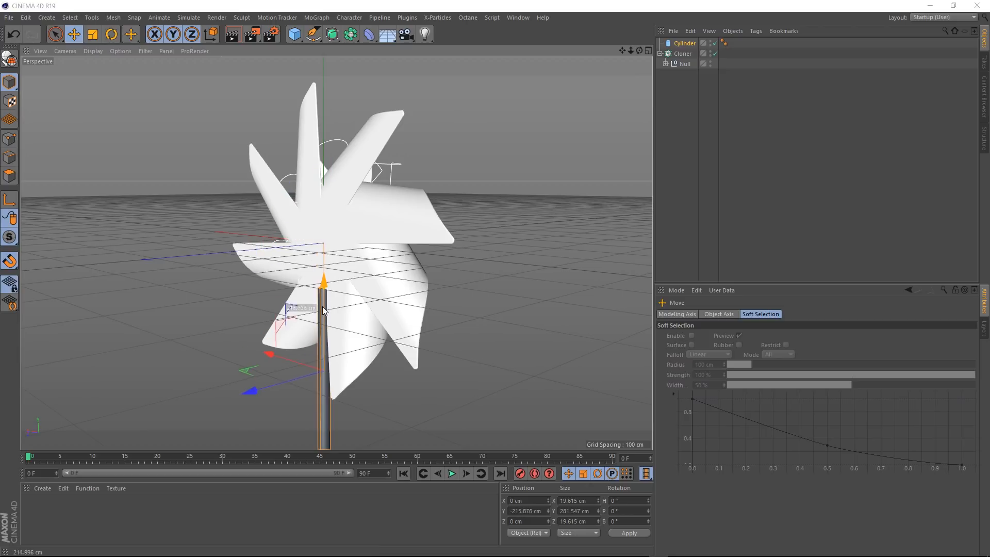
pyautogui.moveTo(323, 290); pyautogui.dragTo(323, 354)
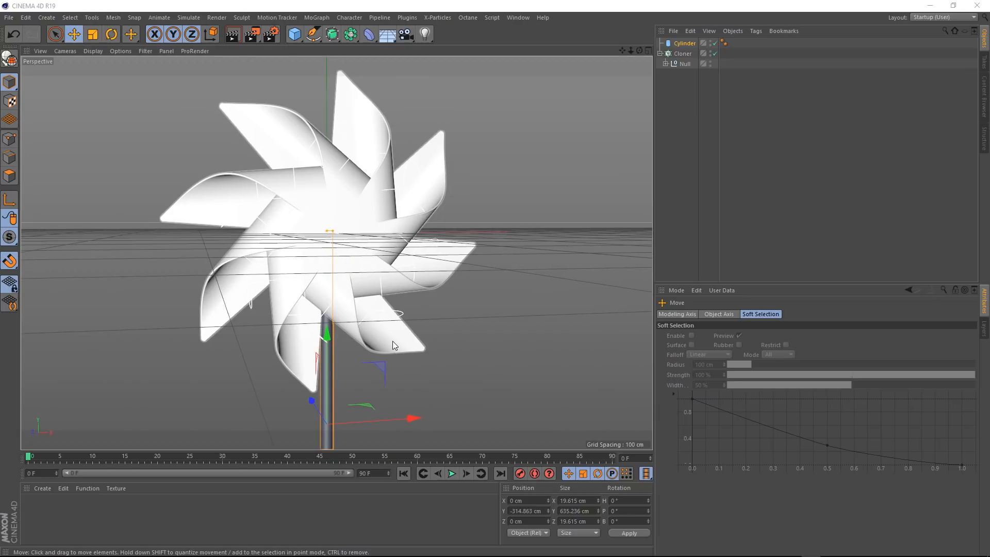
pyautogui.moveTo(323, 95)
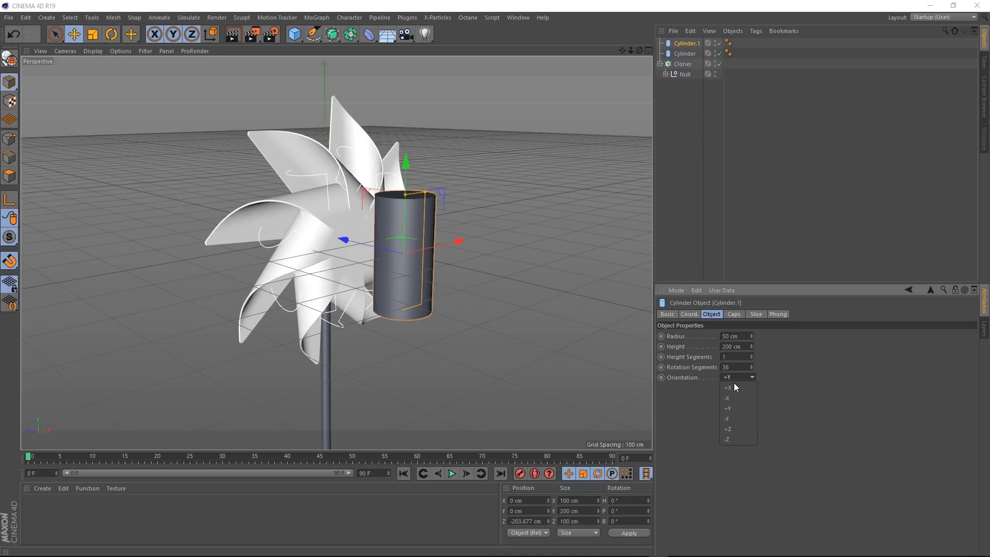
# - Orient the second cylinder to -Z with 24 cm radius, 9 cm height, filleted caps, centred on the pinwheel
pyautogui.click(728, 429)
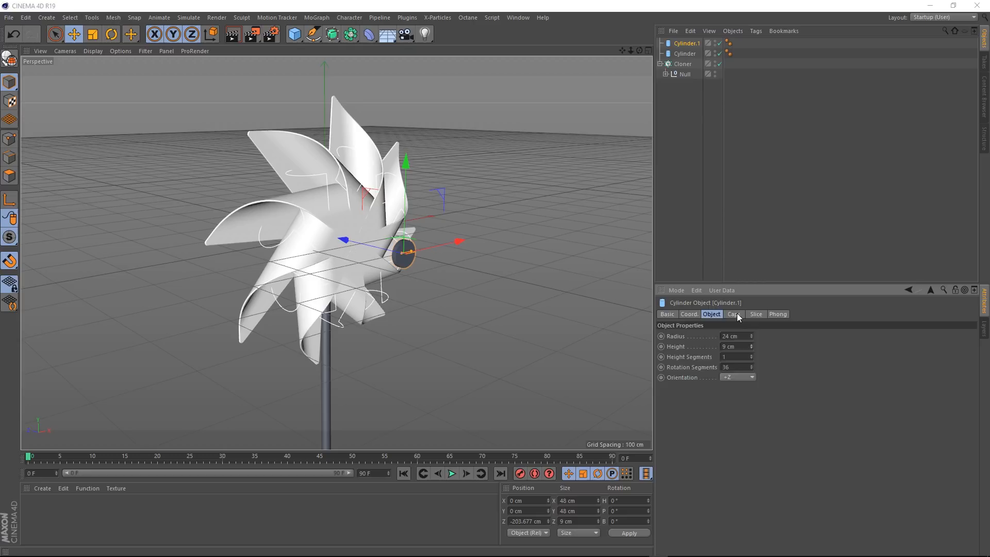
pyautogui.click(733, 314)
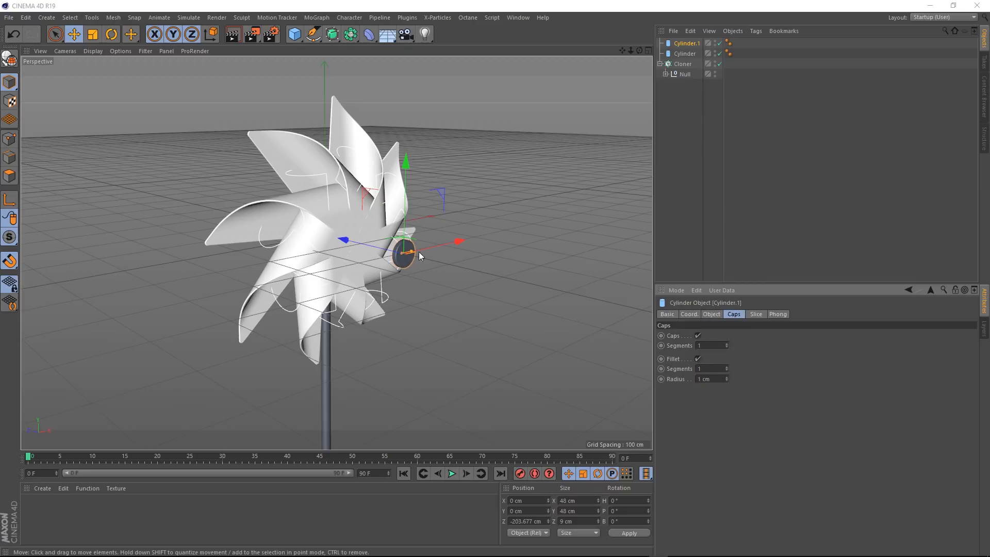
pyautogui.moveTo(405, 256); pyautogui.dragTo(357, 242)
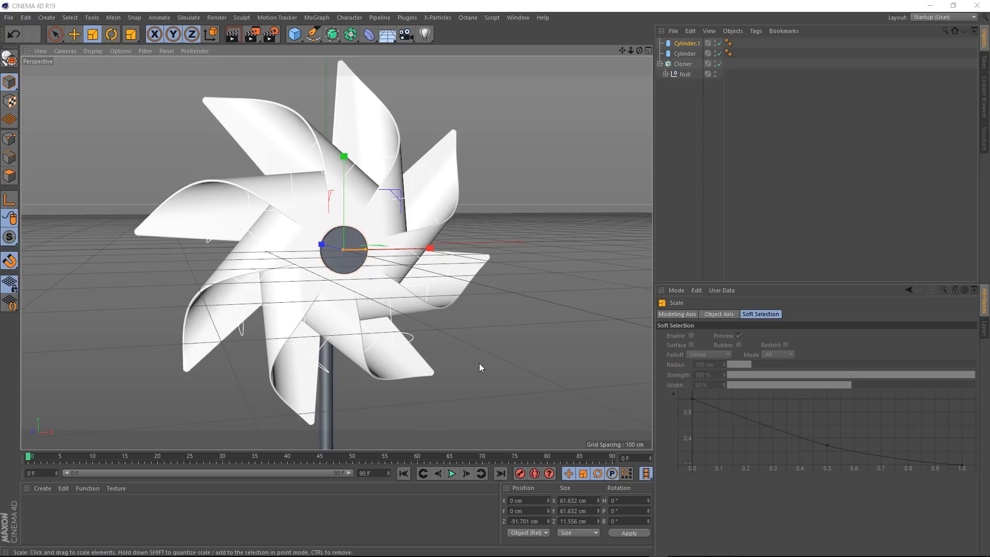
# - Rotate the blades with a Cloner offset of about 254°, then select the stick cylinder
pyautogui.click(683, 64)
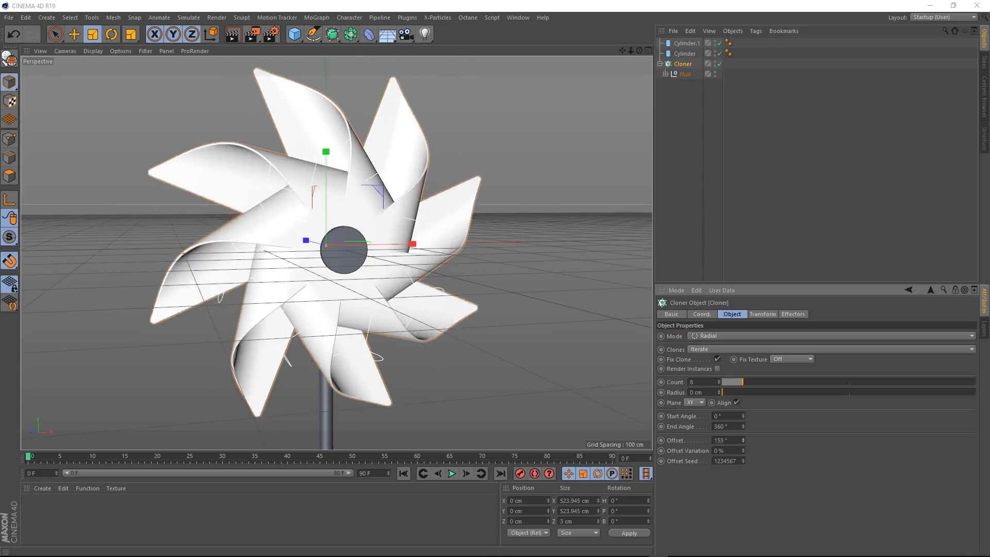
pyautogui.moveTo(726, 440); pyautogui.dragTo(745, 440)
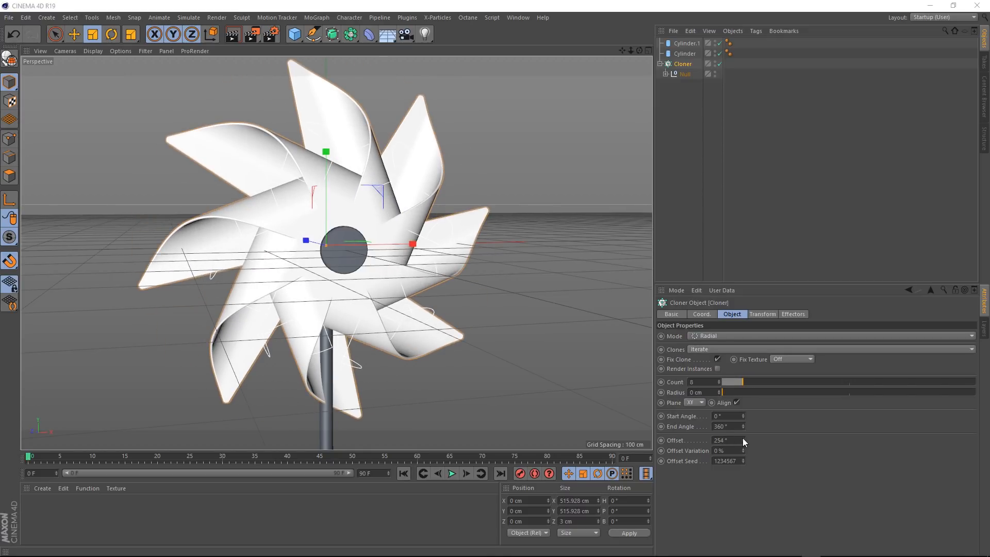
pyautogui.moveTo(336, 429)
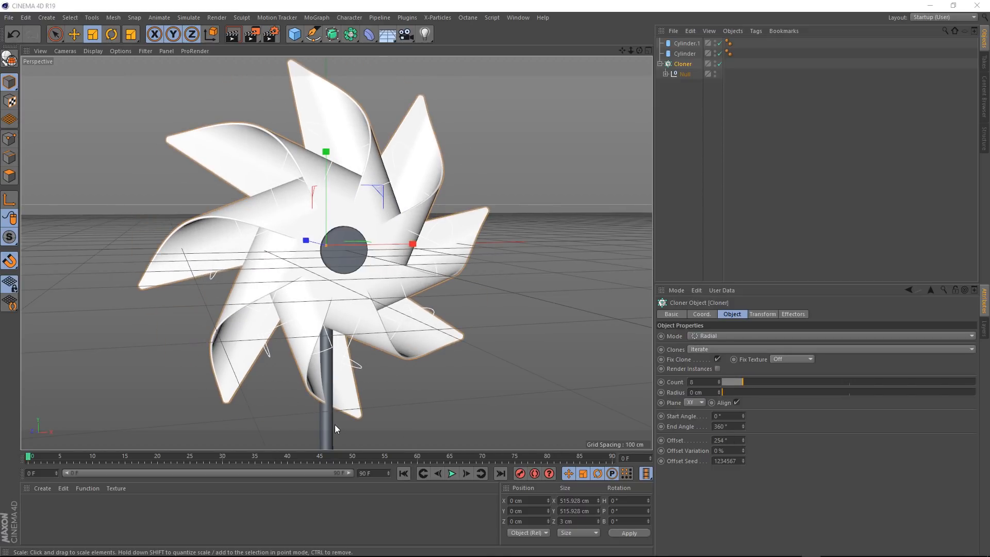
pyautogui.click(684, 54)
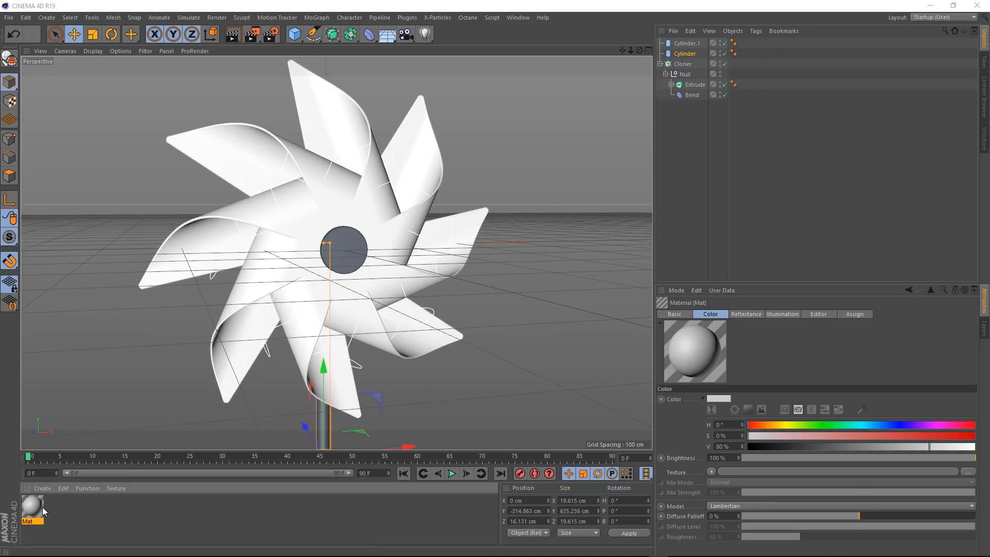
# - Make the new material red and apply it to the blade Extrude, restricted to the C1 cap
pyautogui.doubleClick(33, 505)
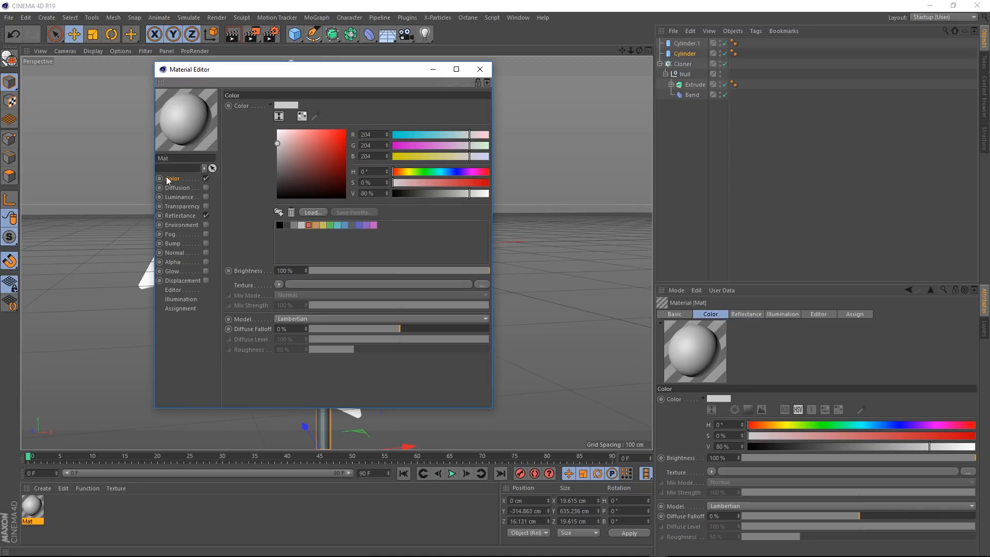
pyautogui.click(312, 147)
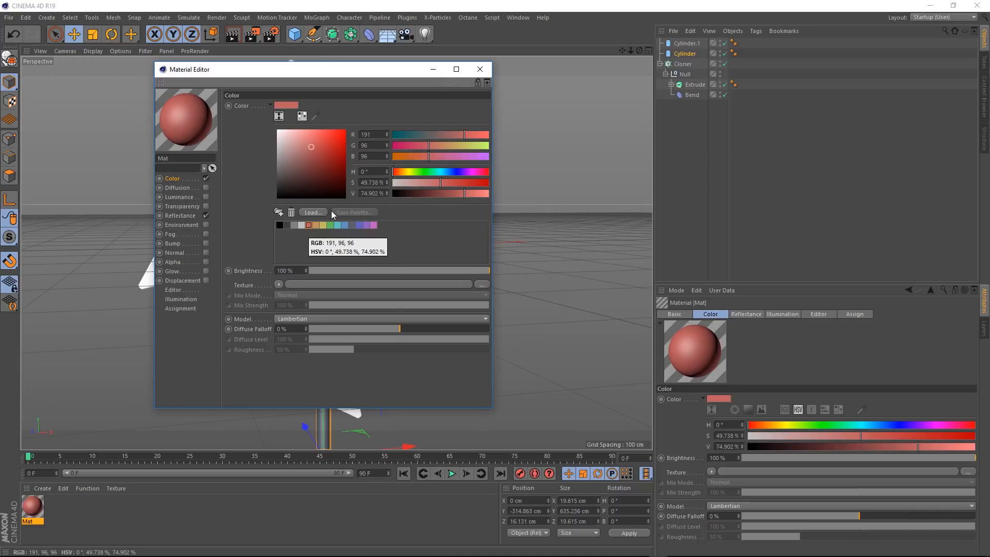
pyautogui.click(480, 69)
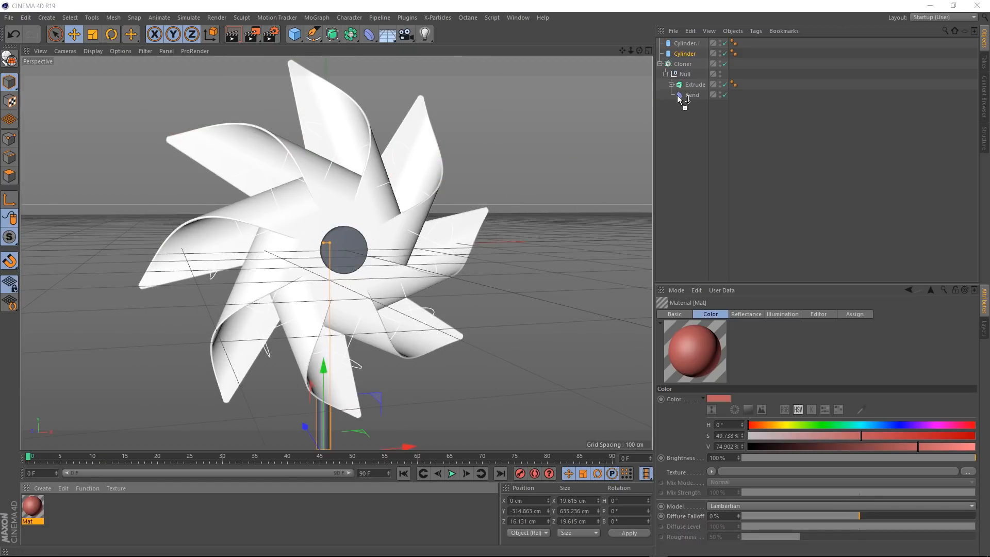
pyautogui.click(742, 84)
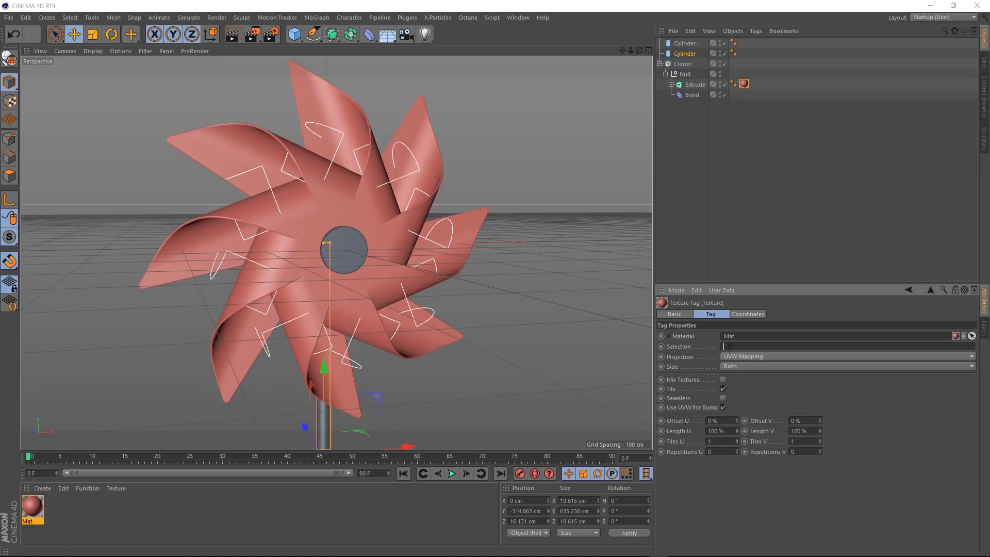
pyautogui.write('C1')
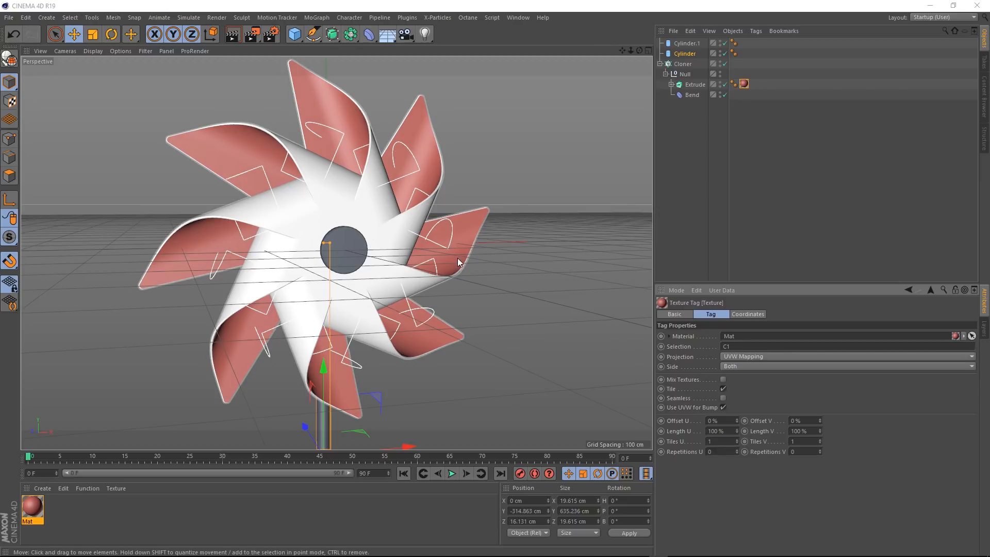
pyautogui.moveTo(378, 258)
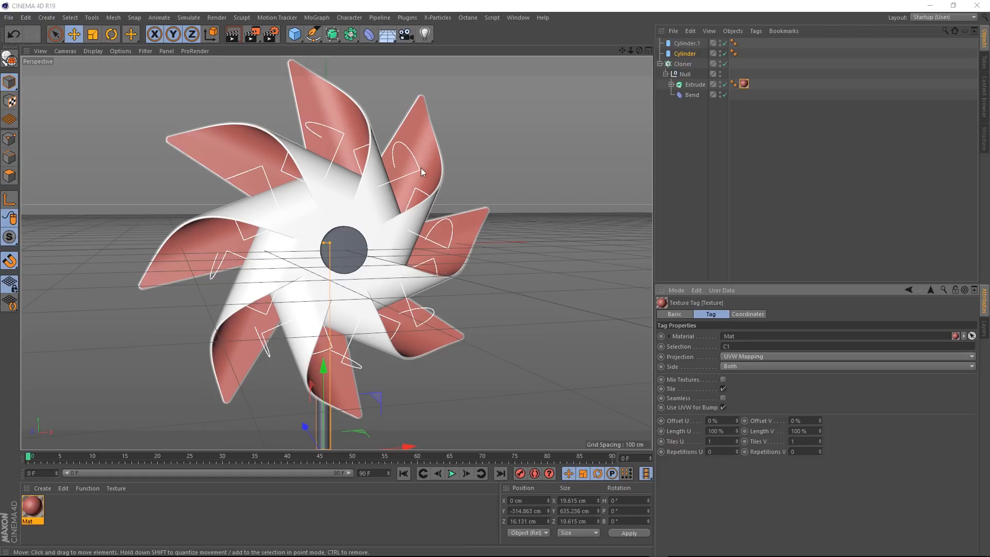
pyautogui.moveTo(438, 271)
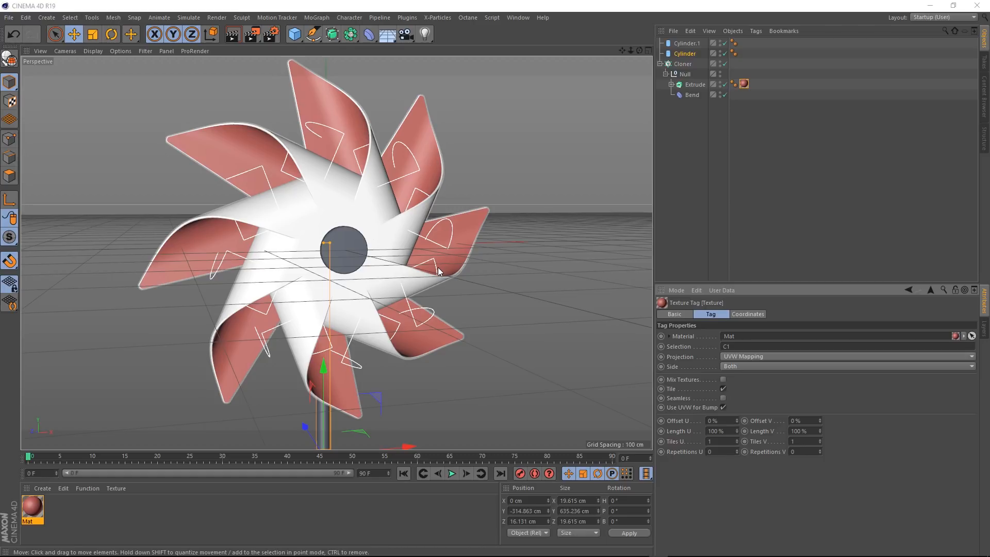
# - Duplicate the blade Null inside the Cloner for alternating colours, then reselect the Cloner
pyautogui.click(684, 74)
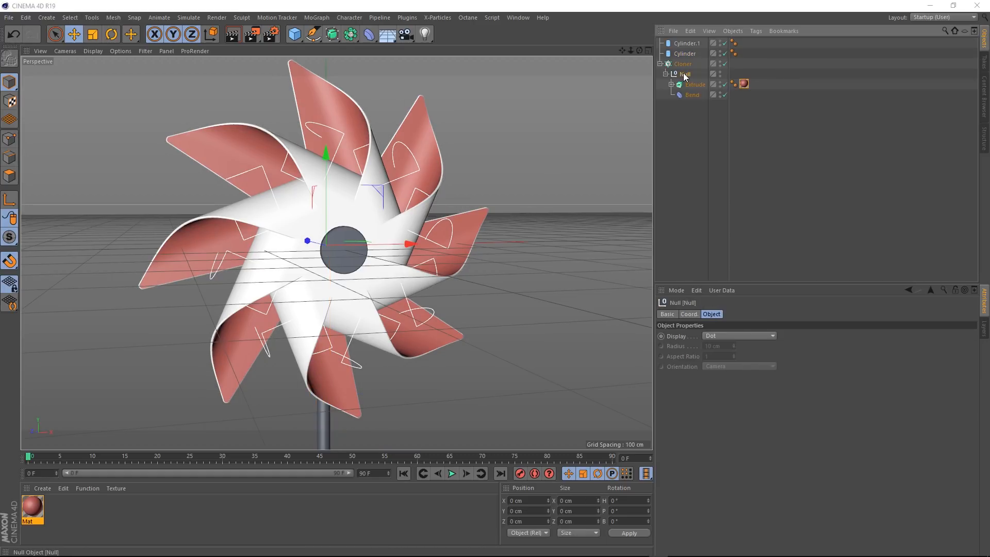
pyautogui.moveTo(685, 73); pyautogui.dragTo(686, 105)
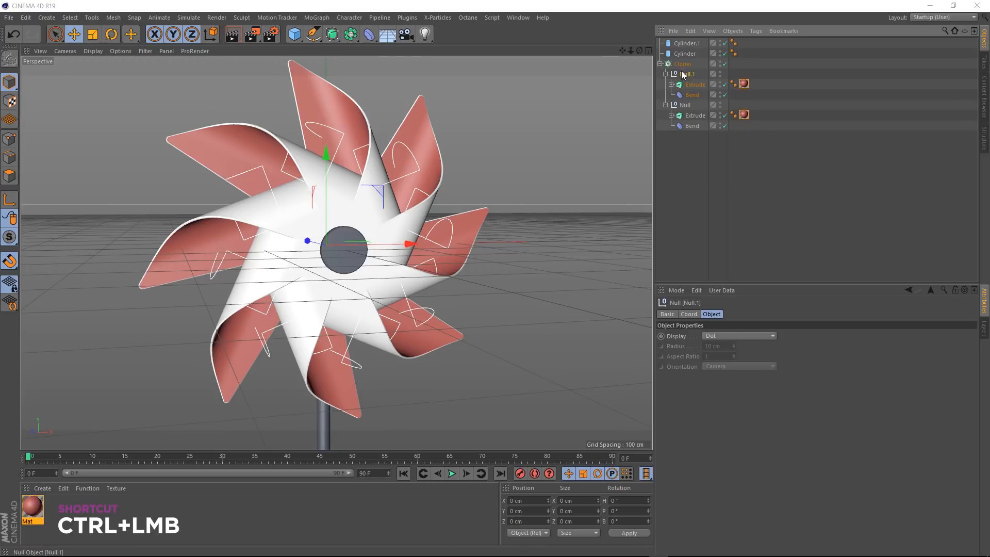
pyautogui.moveTo(499, 255)
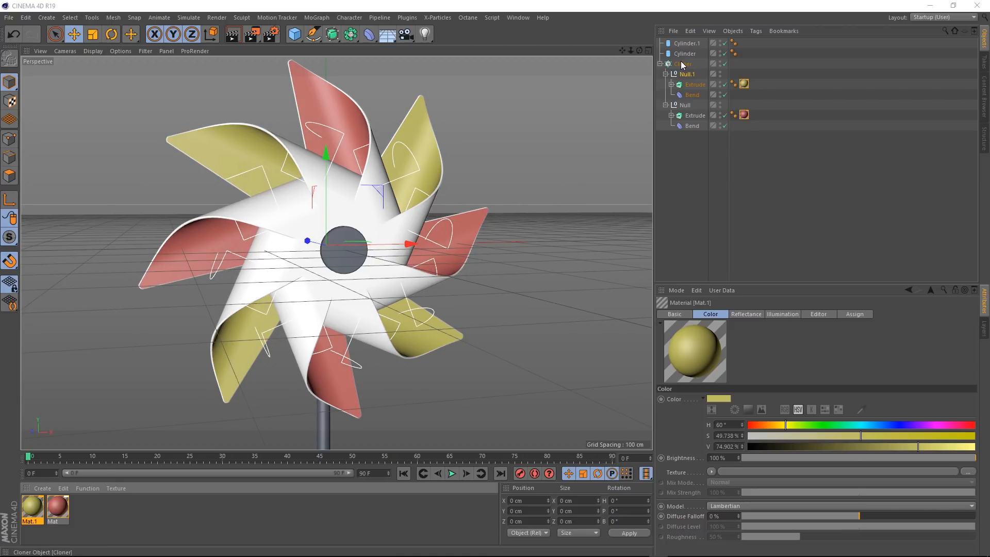
pyautogui.click(682, 64)
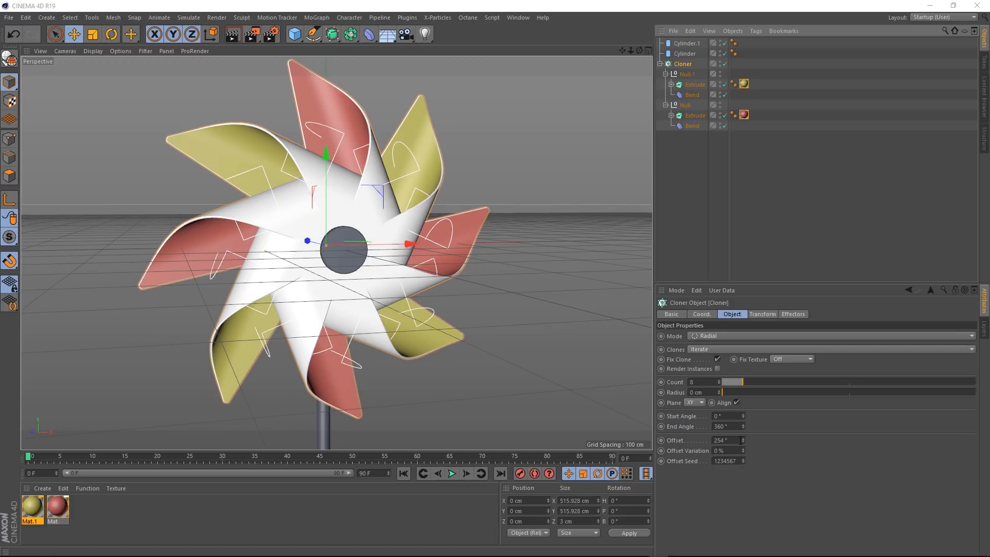